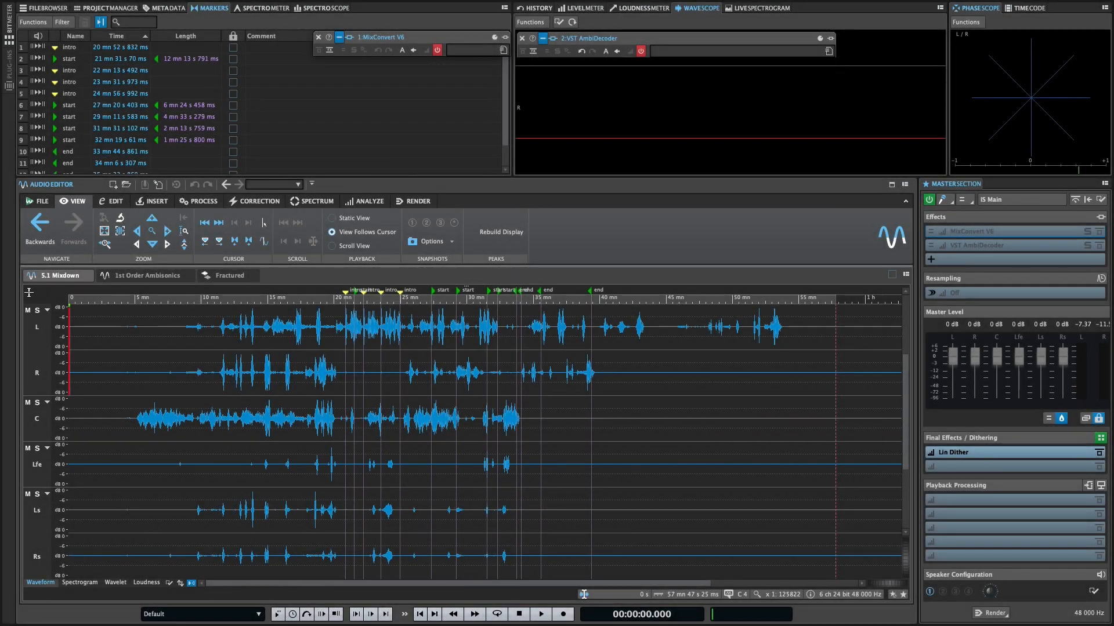
pyautogui.moveTo(188, 307)
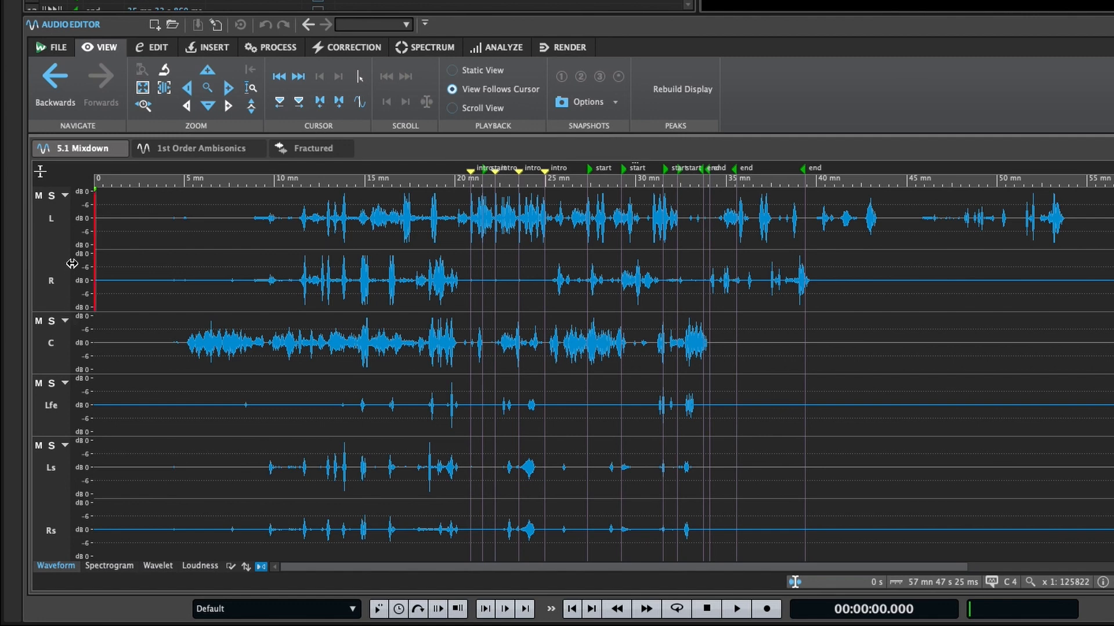
# Audition the front L/R pair and centre channel alone using the cluster solo and mute buttons
pyautogui.click(52, 195)
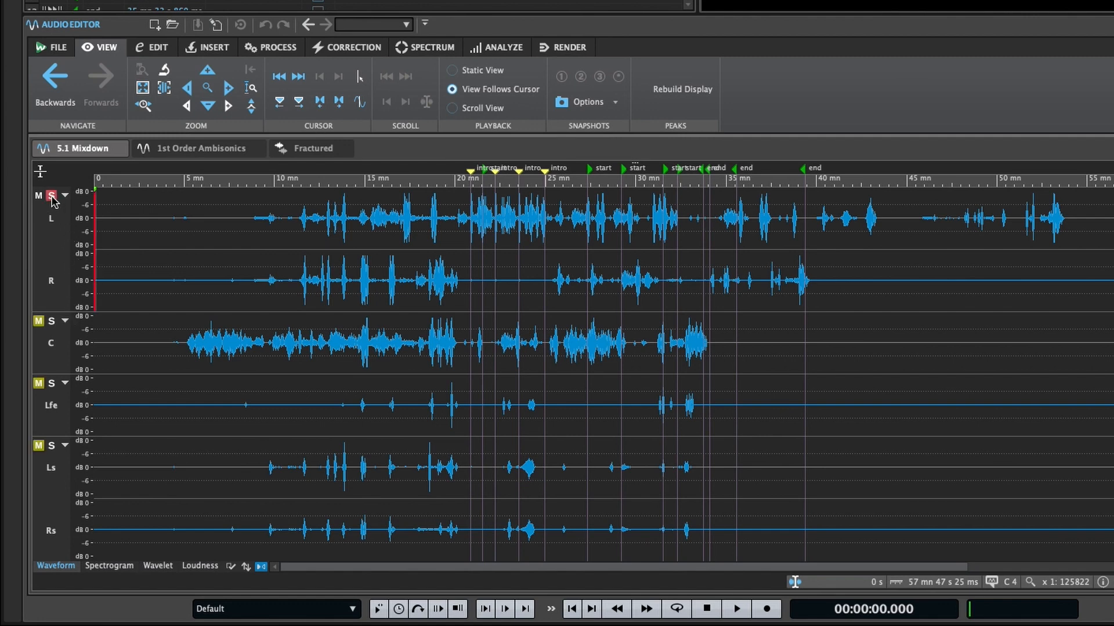
pyautogui.click(51, 195)
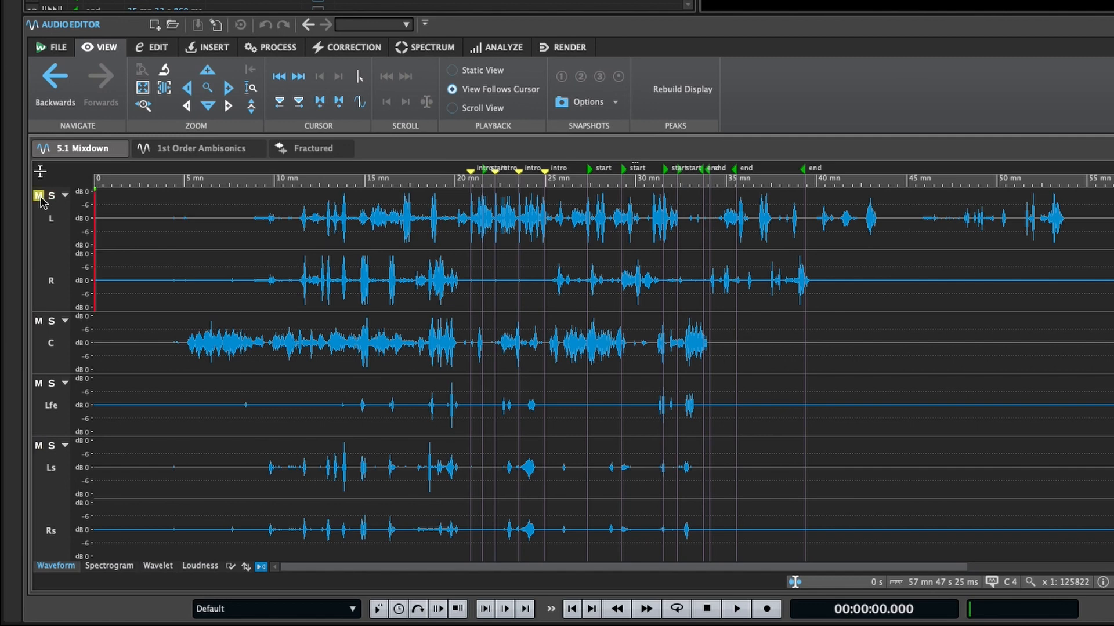
pyautogui.click(53, 384)
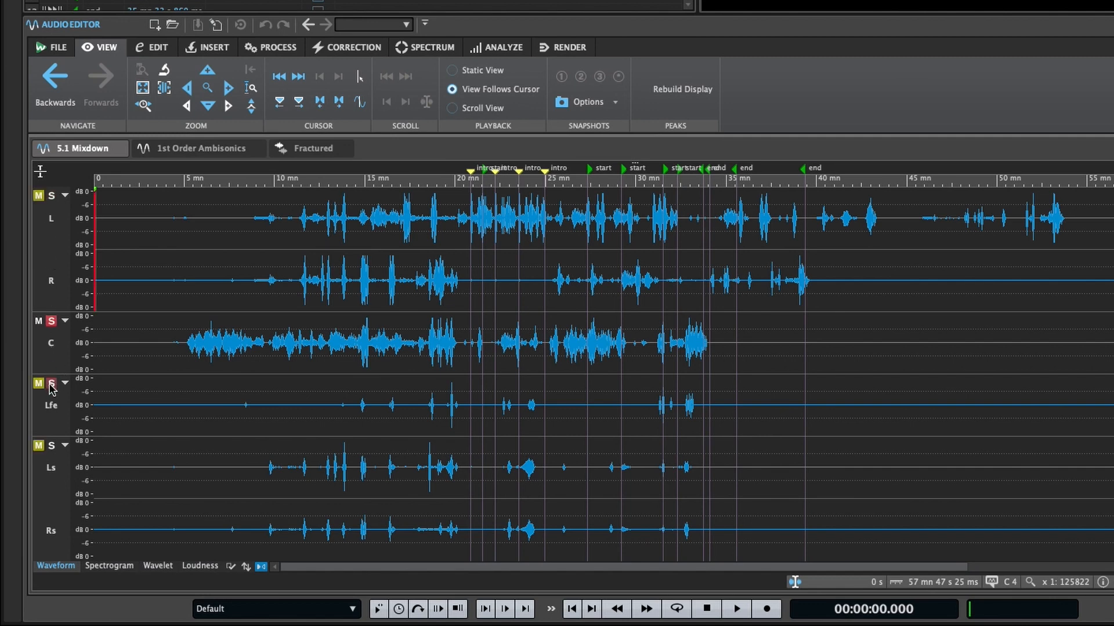
pyautogui.click(50, 384)
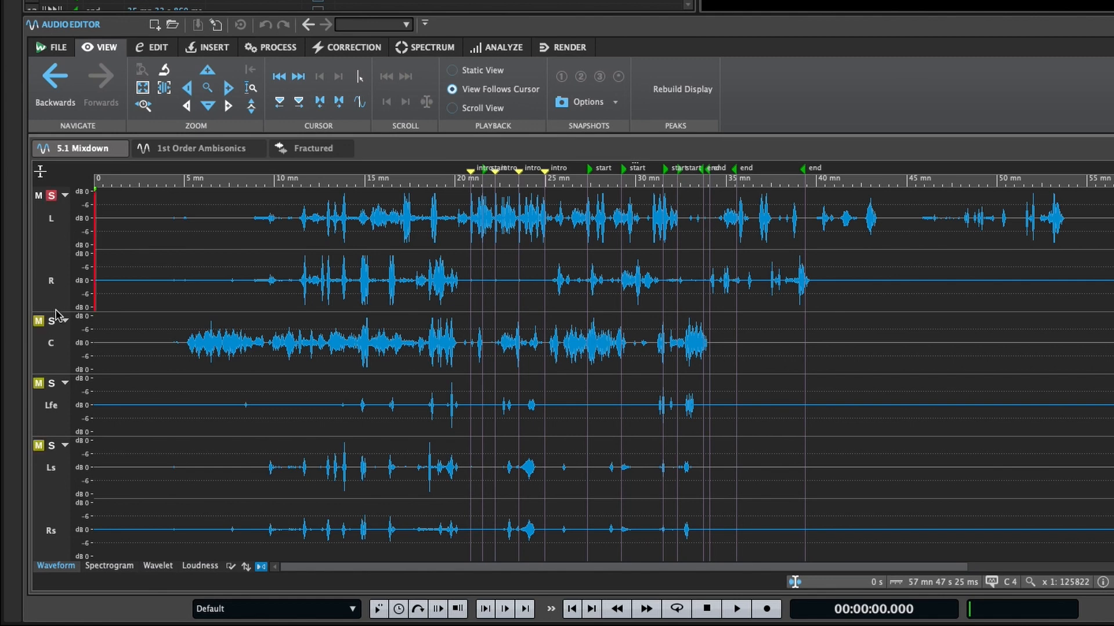
pyautogui.moveTo(50, 322)
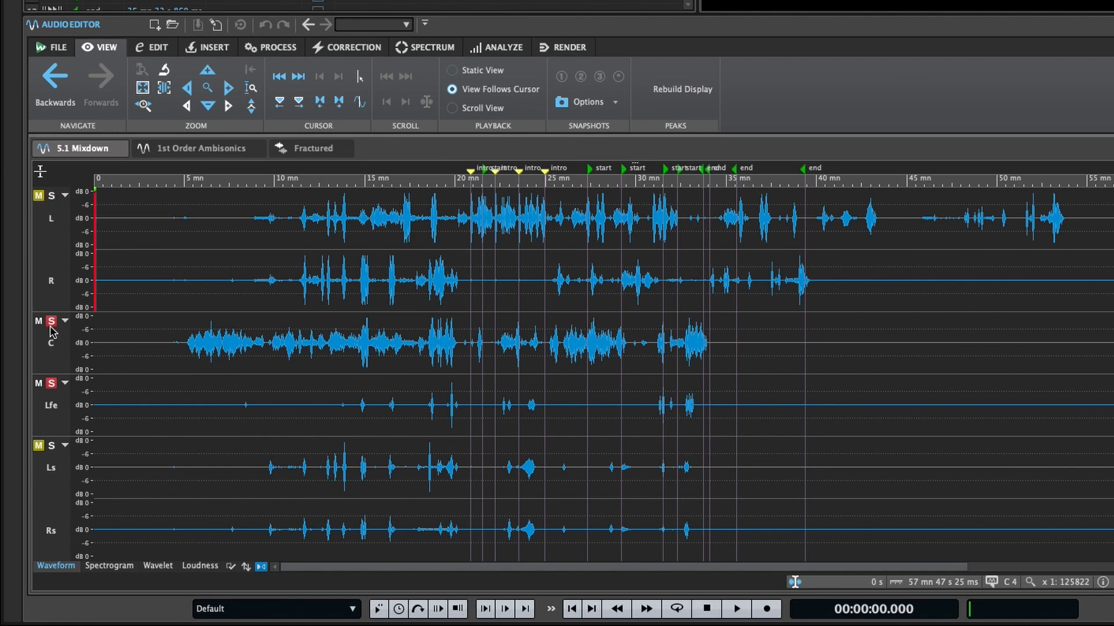
# Add the rear surround pair to the solos, then release every channel cluster's solo
pyautogui.click(38, 320)
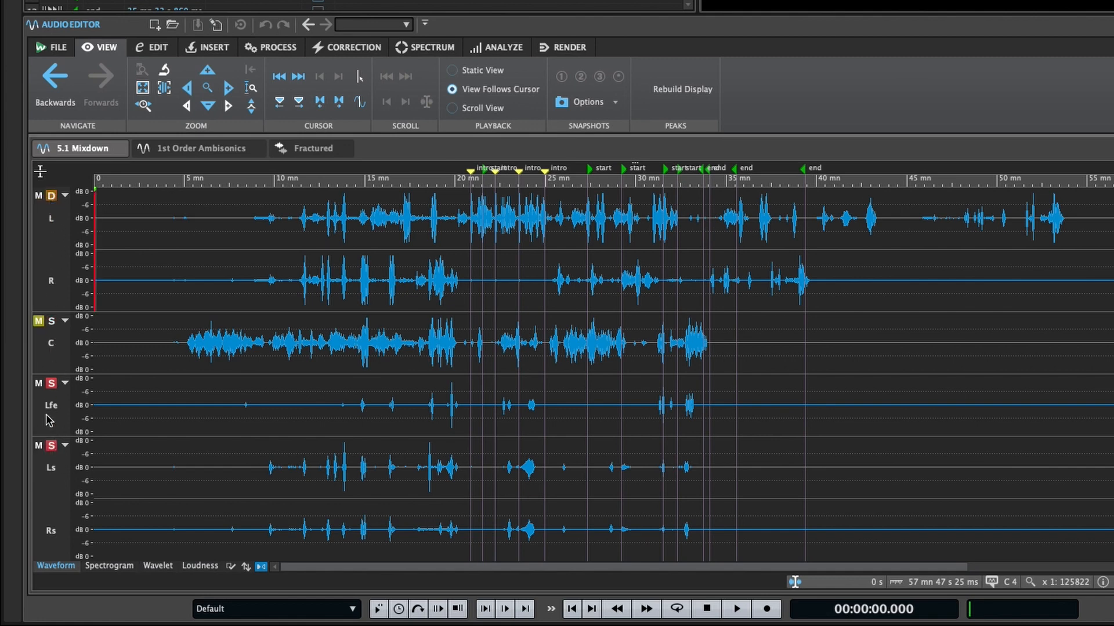
pyautogui.click(50, 320)
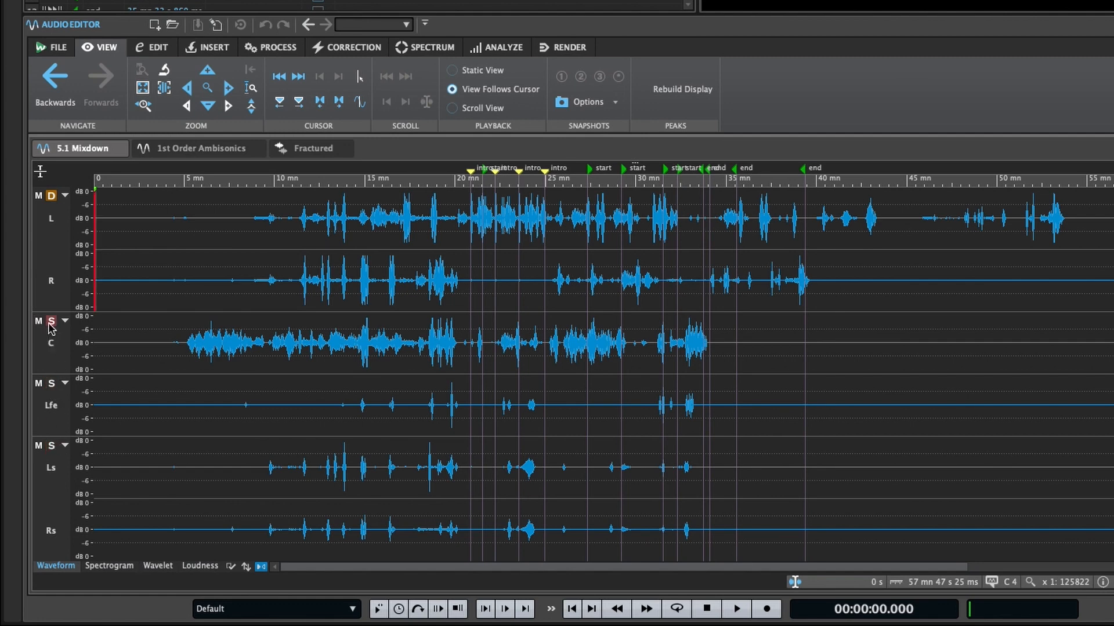
pyautogui.click(50, 321)
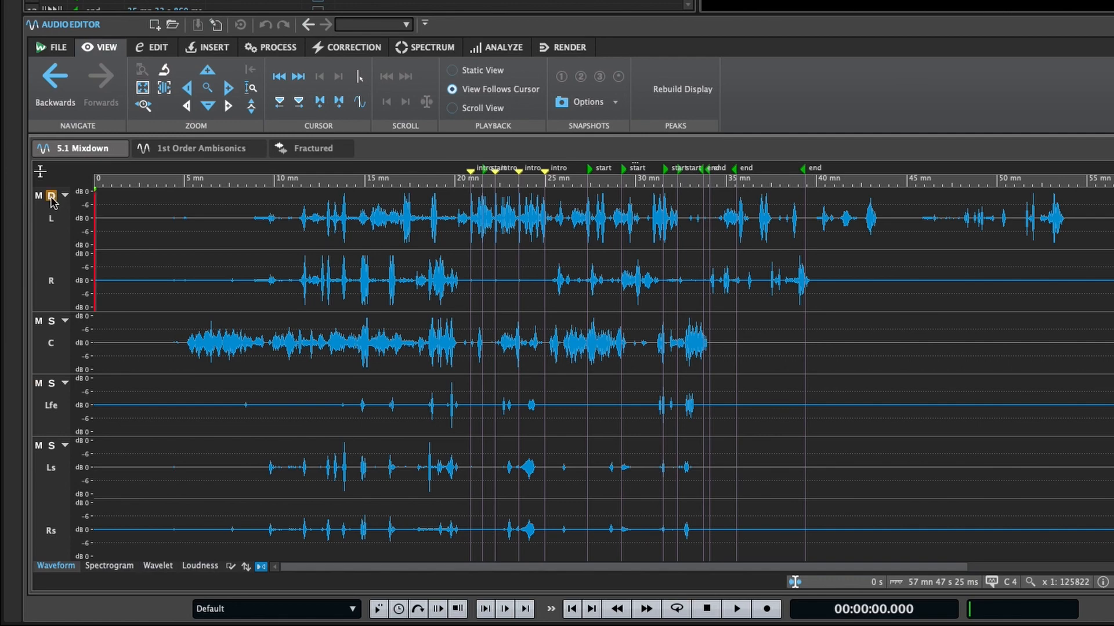
pyautogui.click(50, 196)
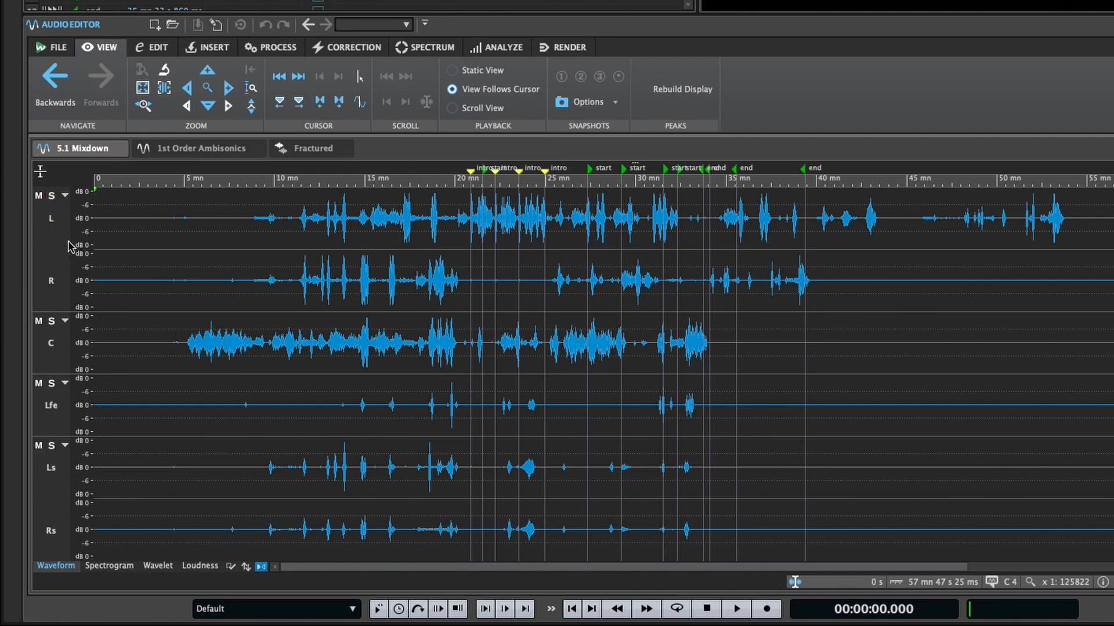
pyautogui.moveTo(68, 258)
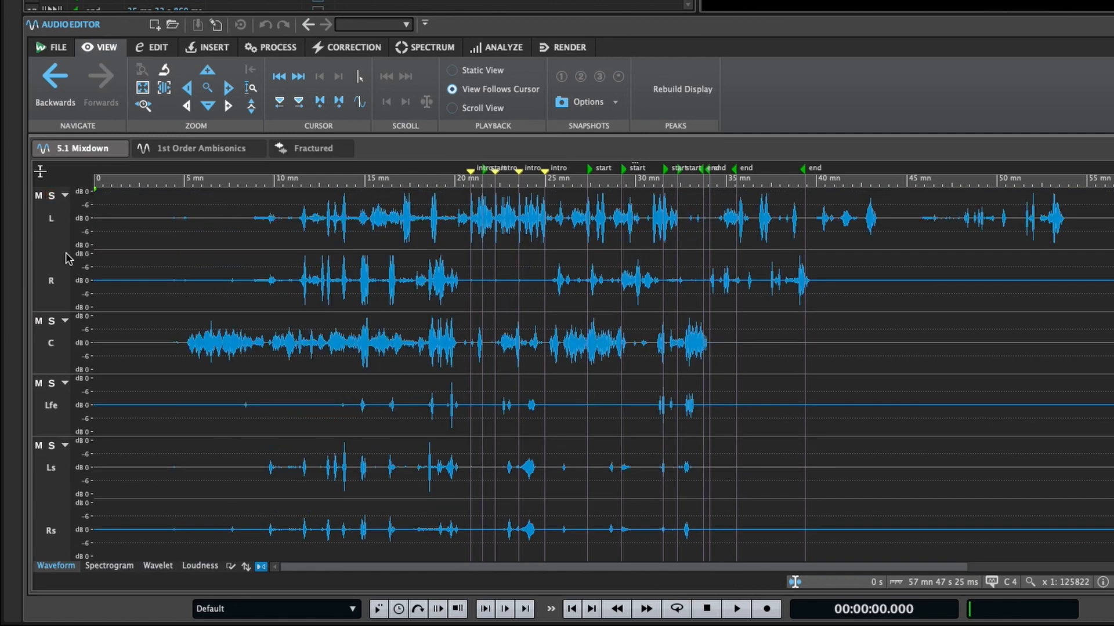
# Collapse and enlarge the centre and front-pair lanes, then restore all lanes to equal height
pyautogui.click(63, 339)
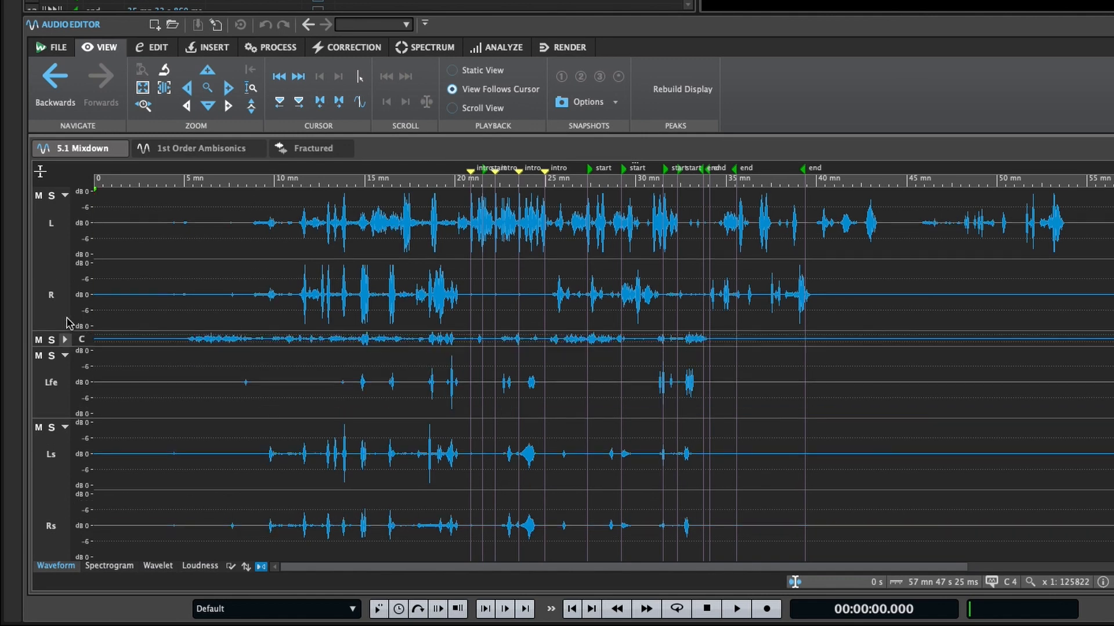
pyautogui.click(64, 340)
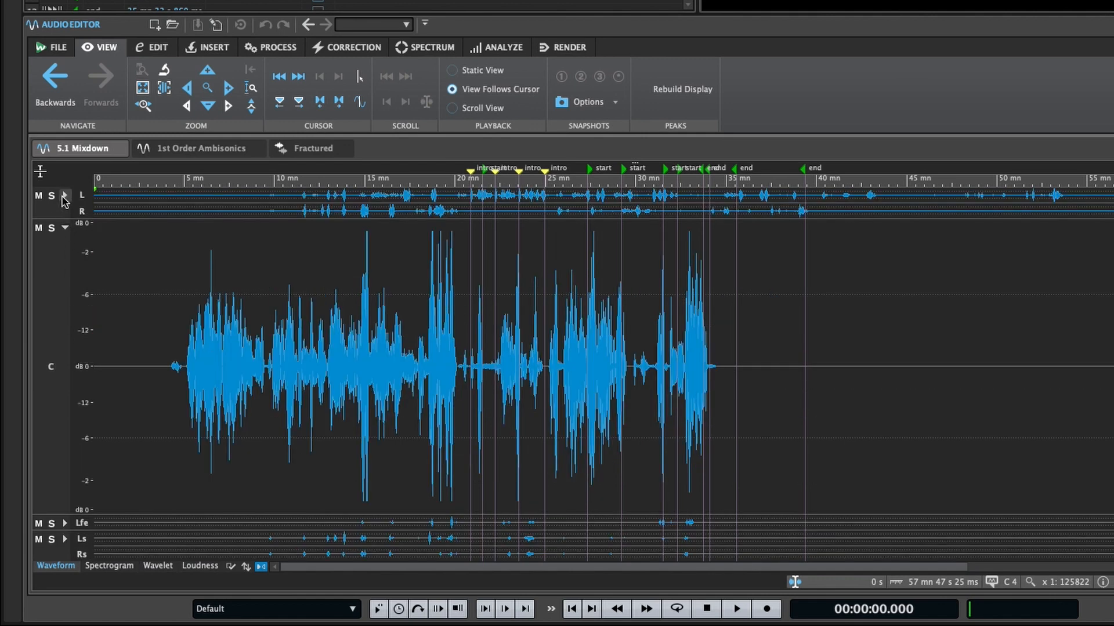
pyautogui.click(65, 196)
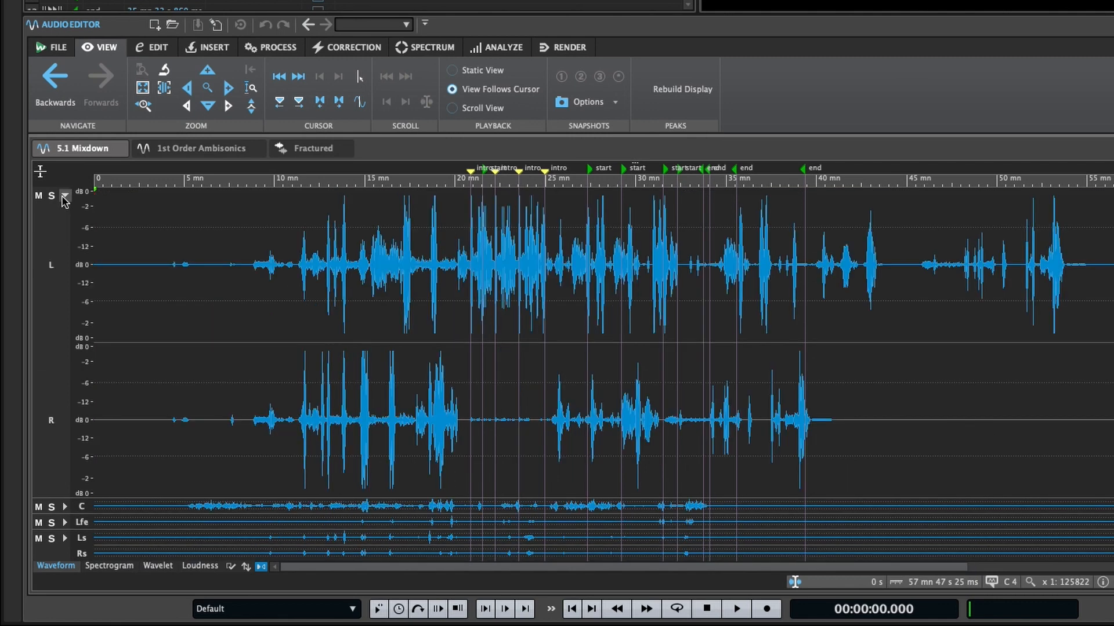
pyautogui.click(65, 198)
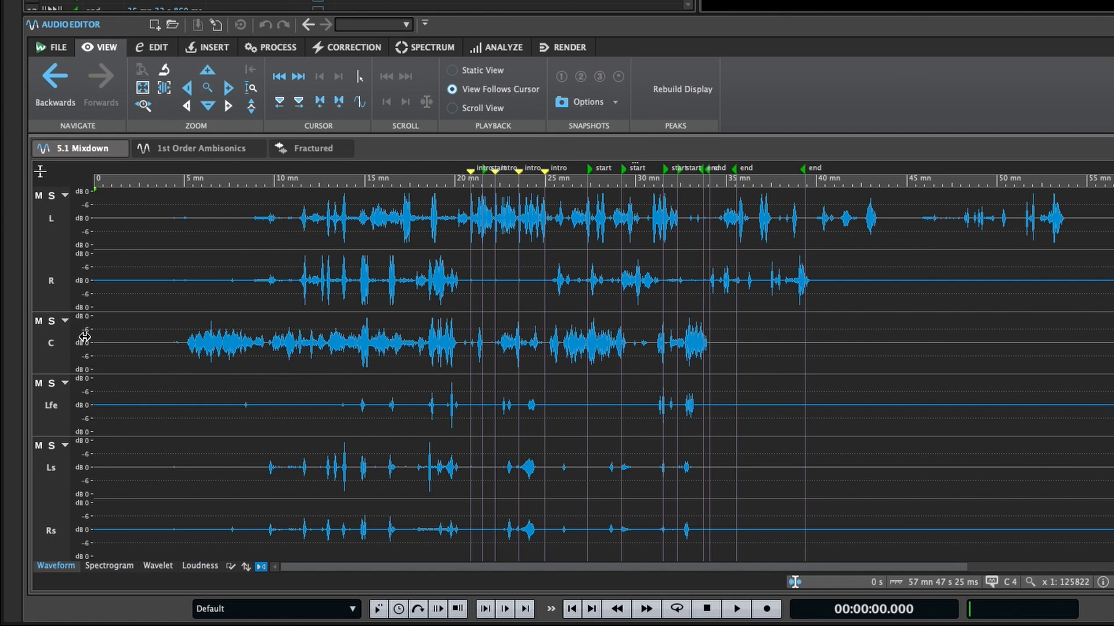
pyautogui.moveTo(42, 178)
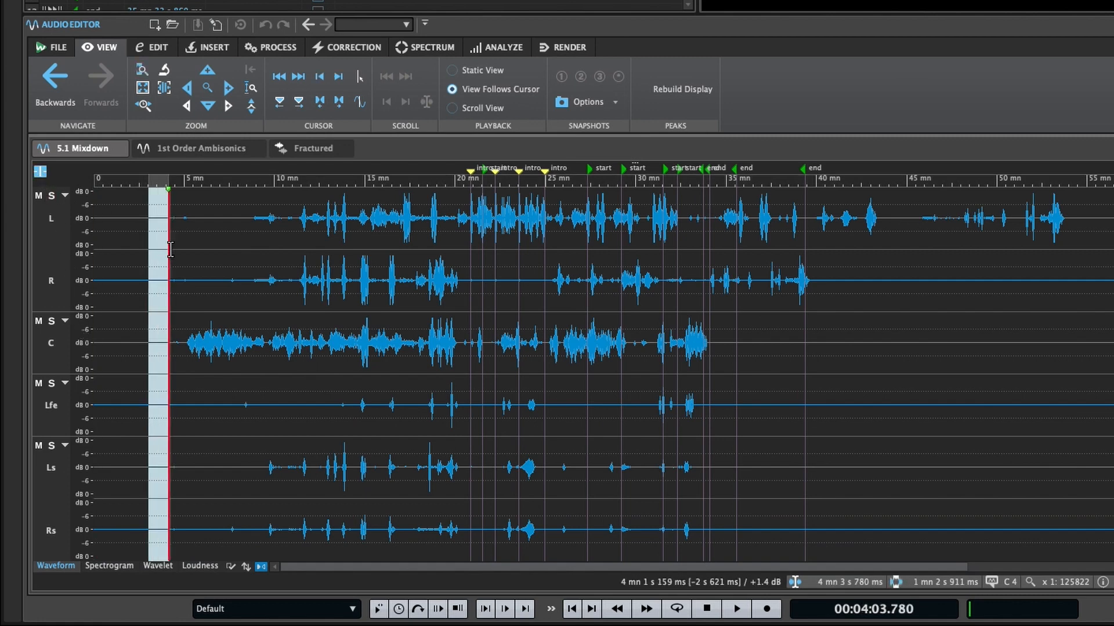
# Select a range on the front pair, then a range spanning only the R and C channels
pyautogui.click(263, 460)
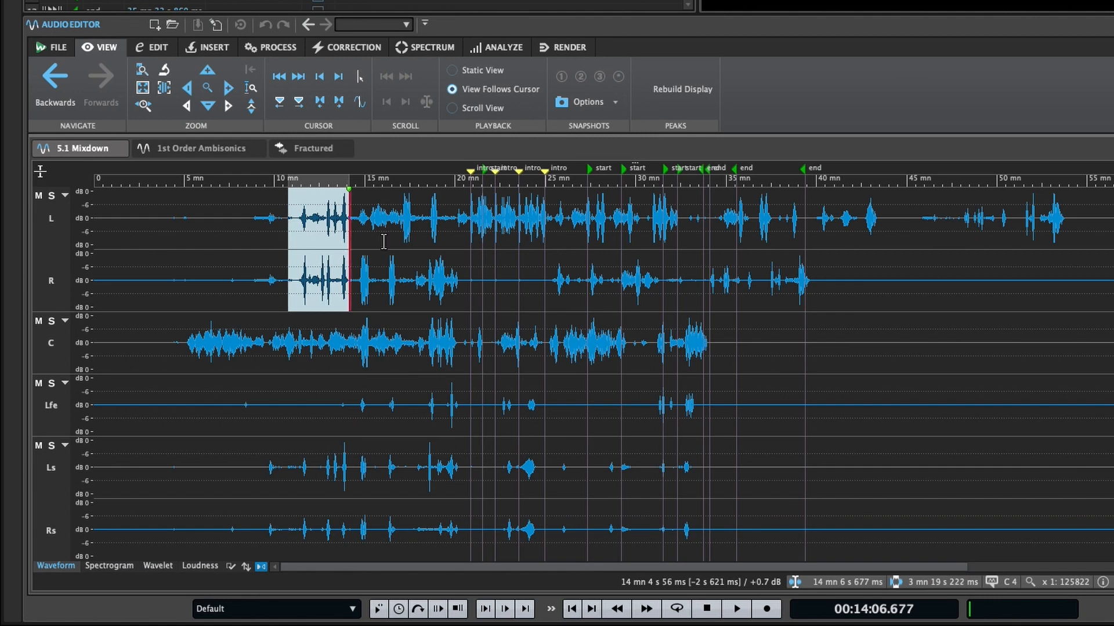
pyautogui.moveTo(450, 200)
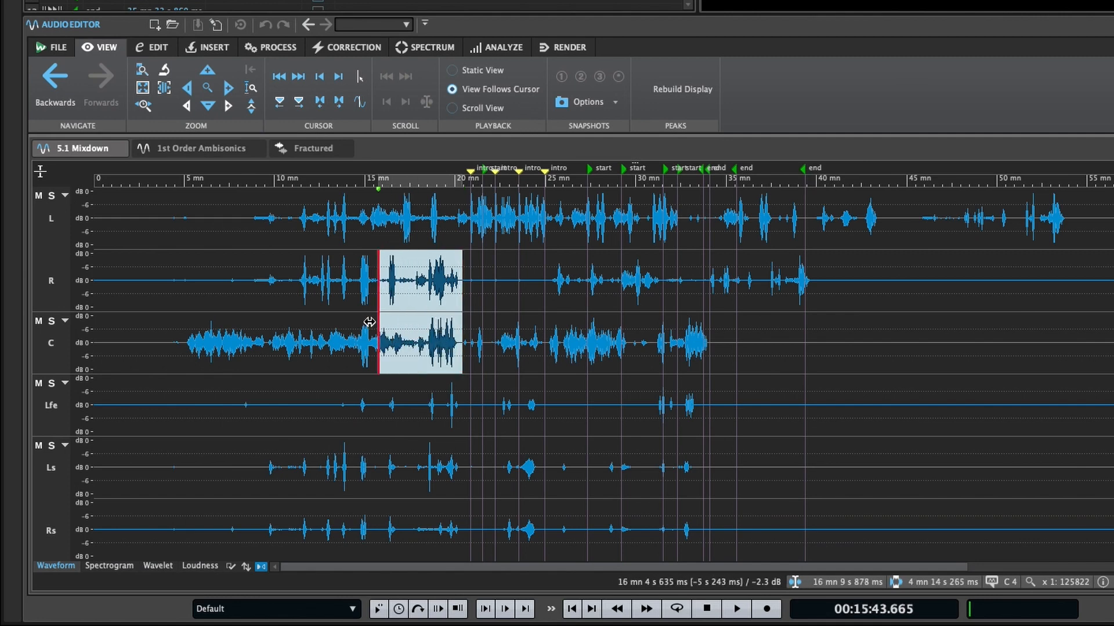
pyautogui.moveTo(380, 281); pyautogui.dragTo(295, 281)
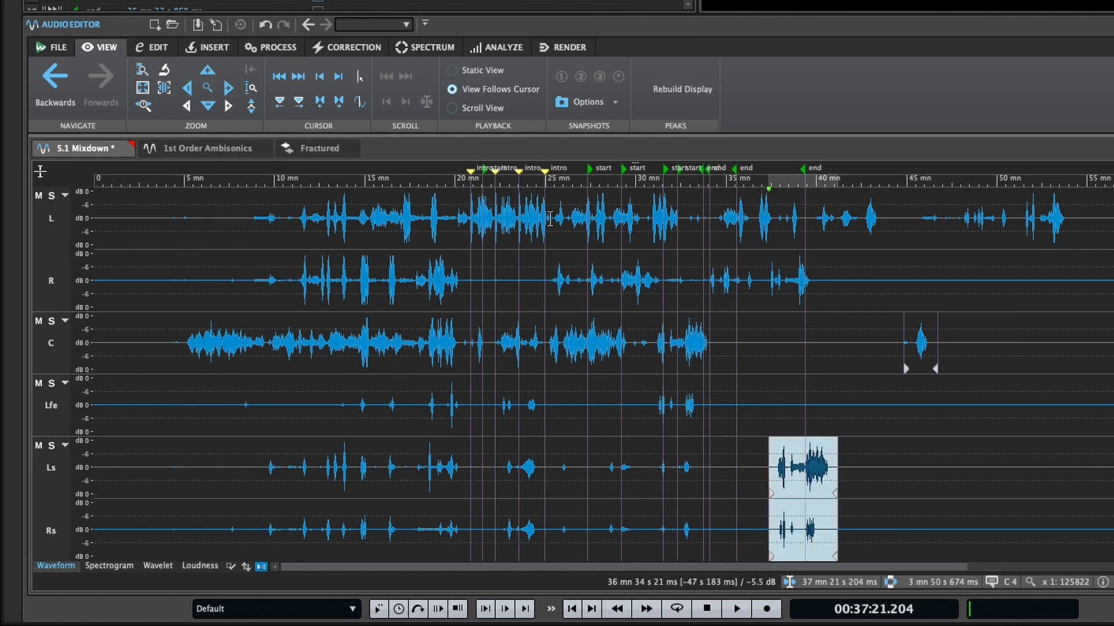
# Bring up the Edit ribbon's editing tools for the 5.1 Mixdown
pyautogui.click(151, 47)
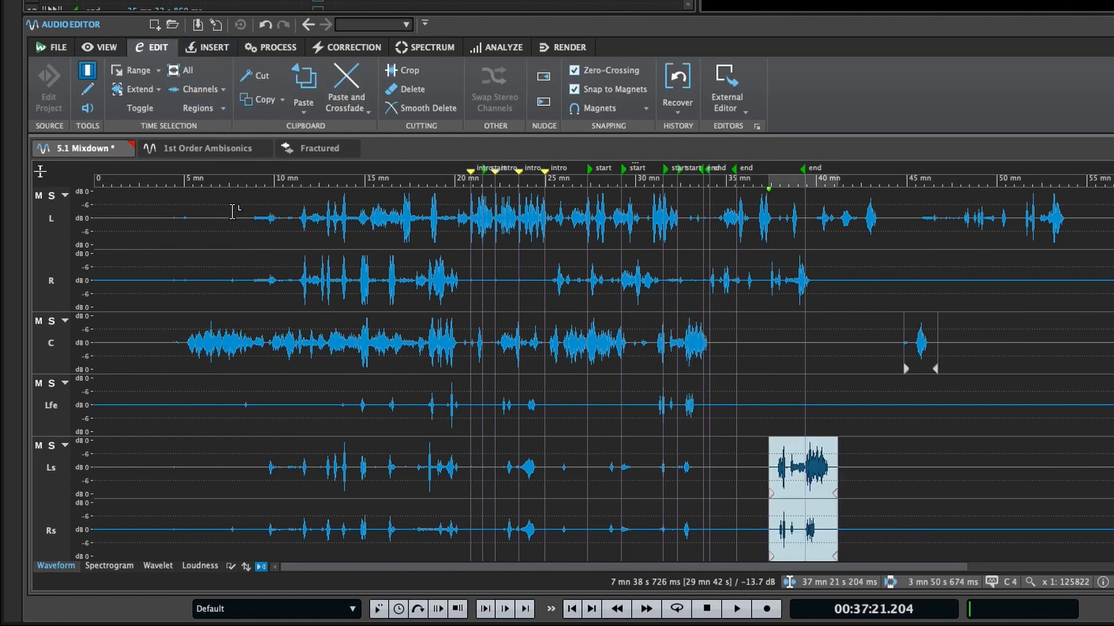
pyautogui.click(726, 110)
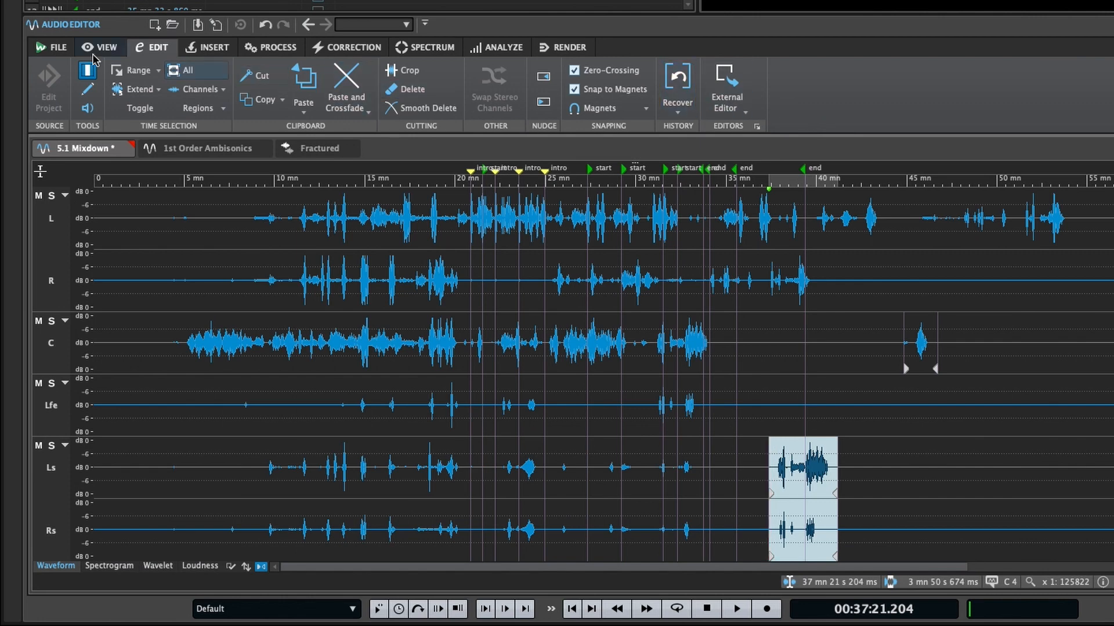
# In the file's Info properties, set Channel Configuration to Ambisonics with the 4th Order (25 channels) layout
pyautogui.click(50, 46)
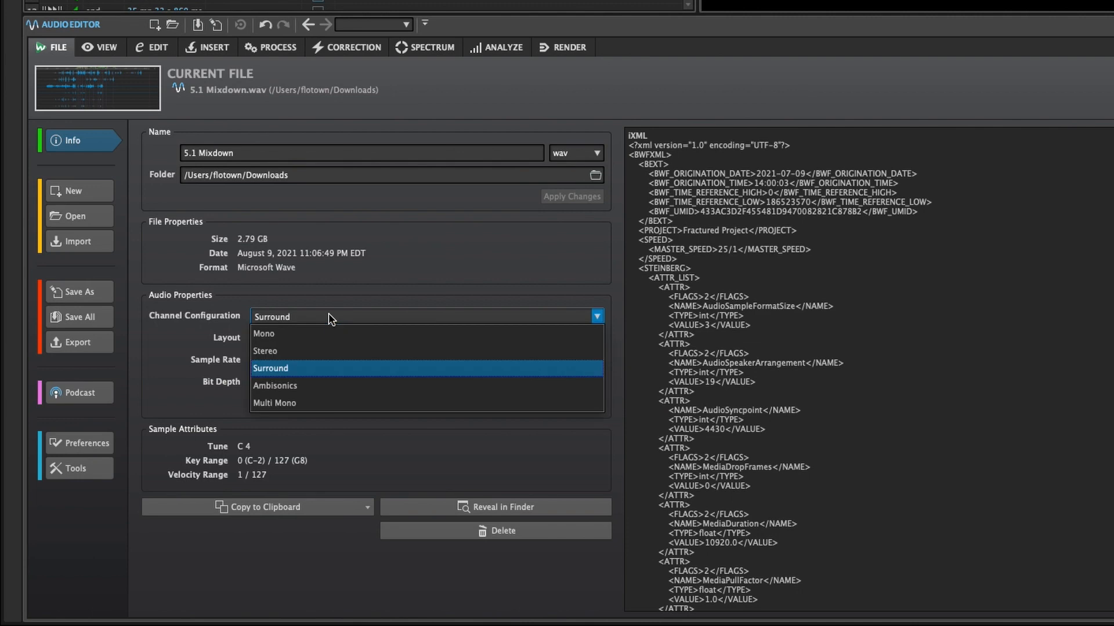
pyautogui.click(264, 350)
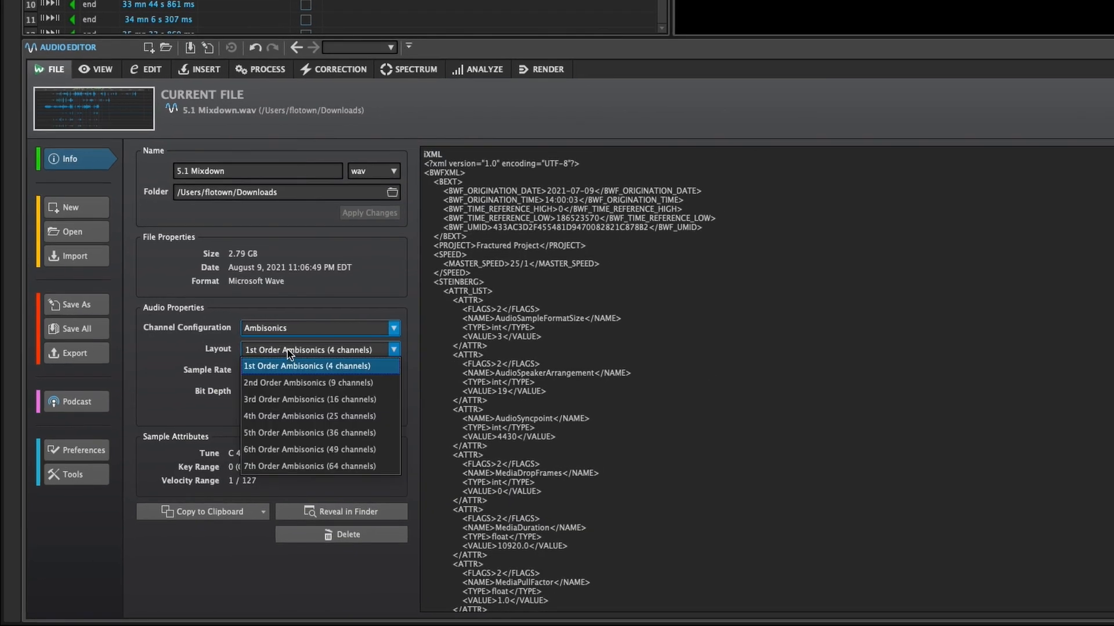
pyautogui.click(308, 415)
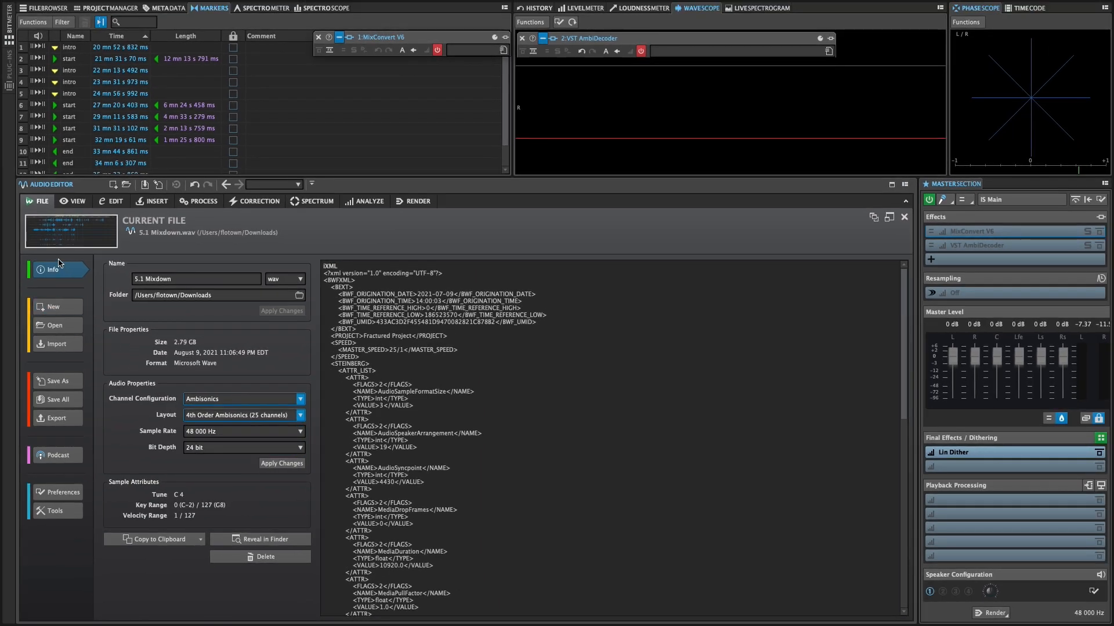
# Restrict the Master Section's processed channels to the L-R pair, then to the Lfe channel alone
pyautogui.click(115, 201)
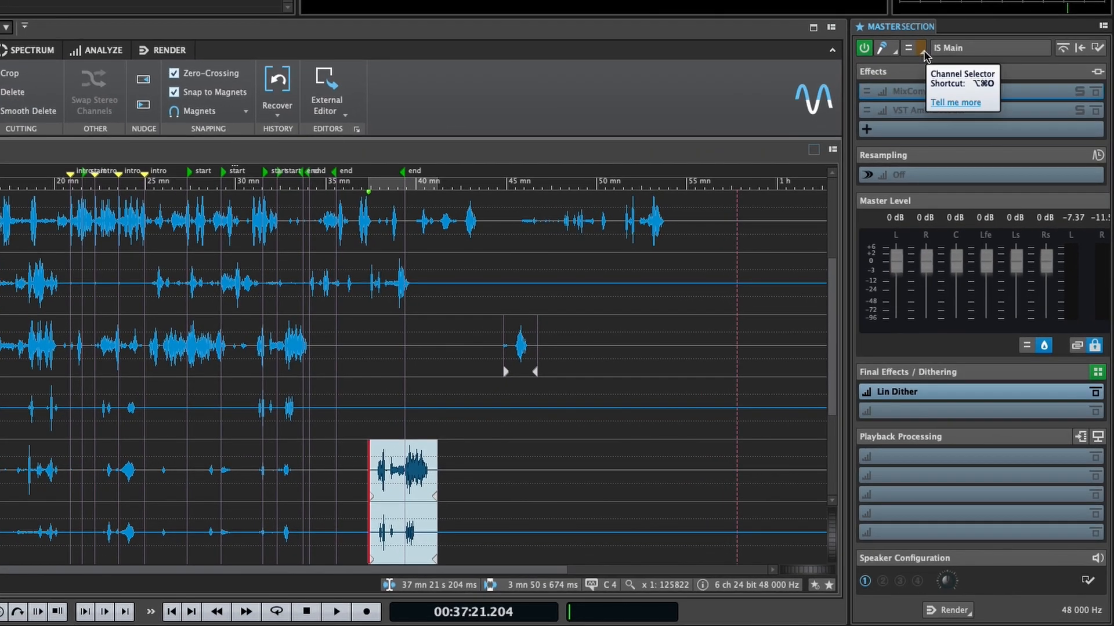
pyautogui.click(908, 48)
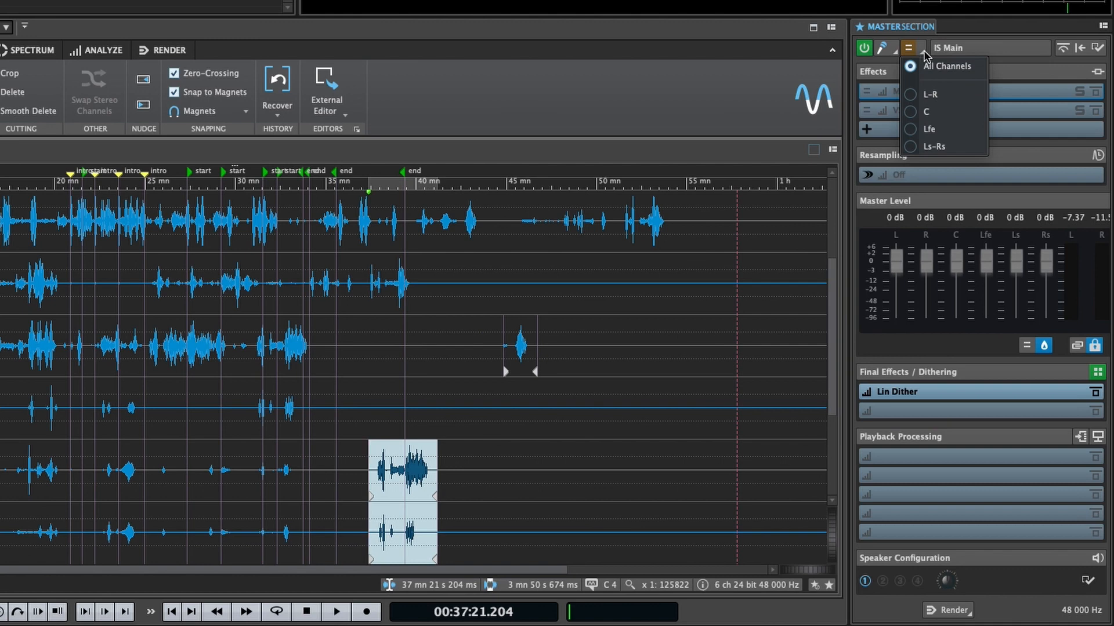
pyautogui.click(928, 94)
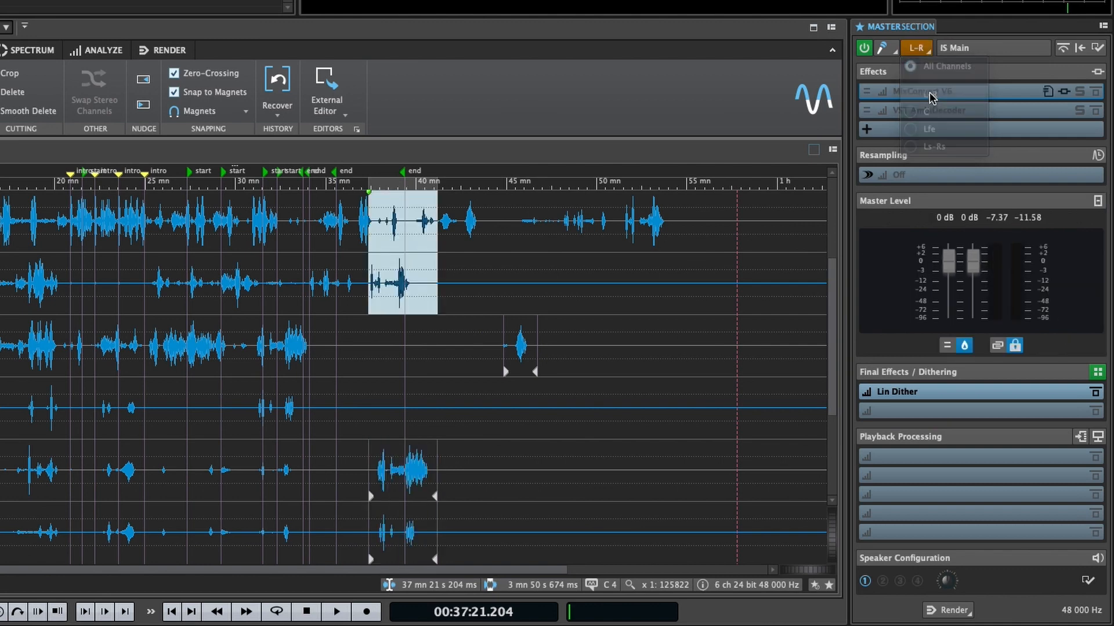
pyautogui.click(915, 47)
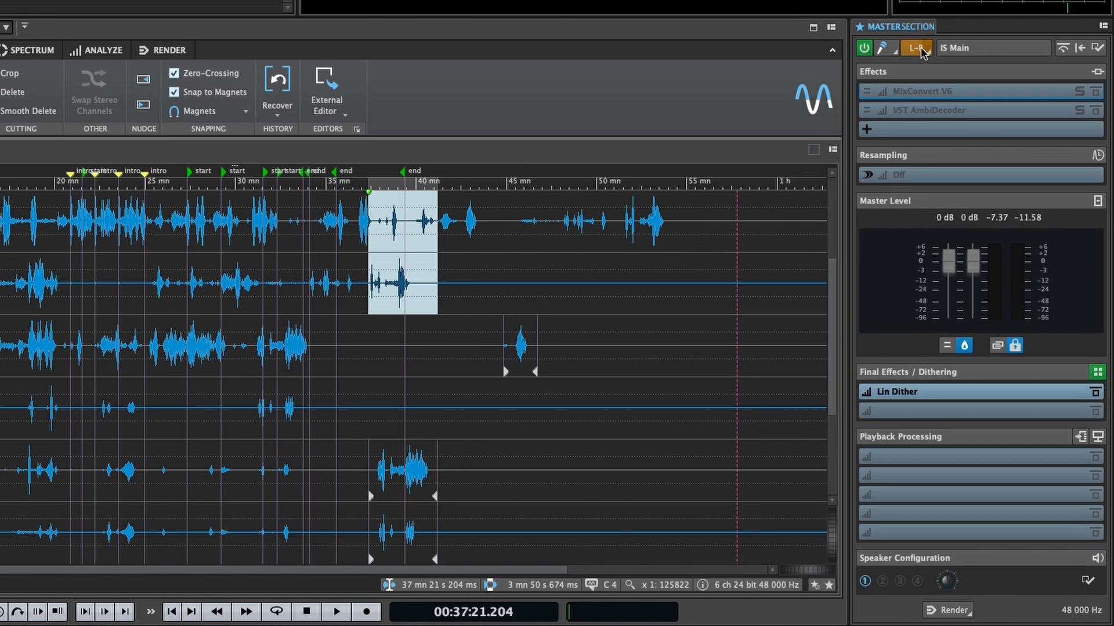
pyautogui.click(916, 48)
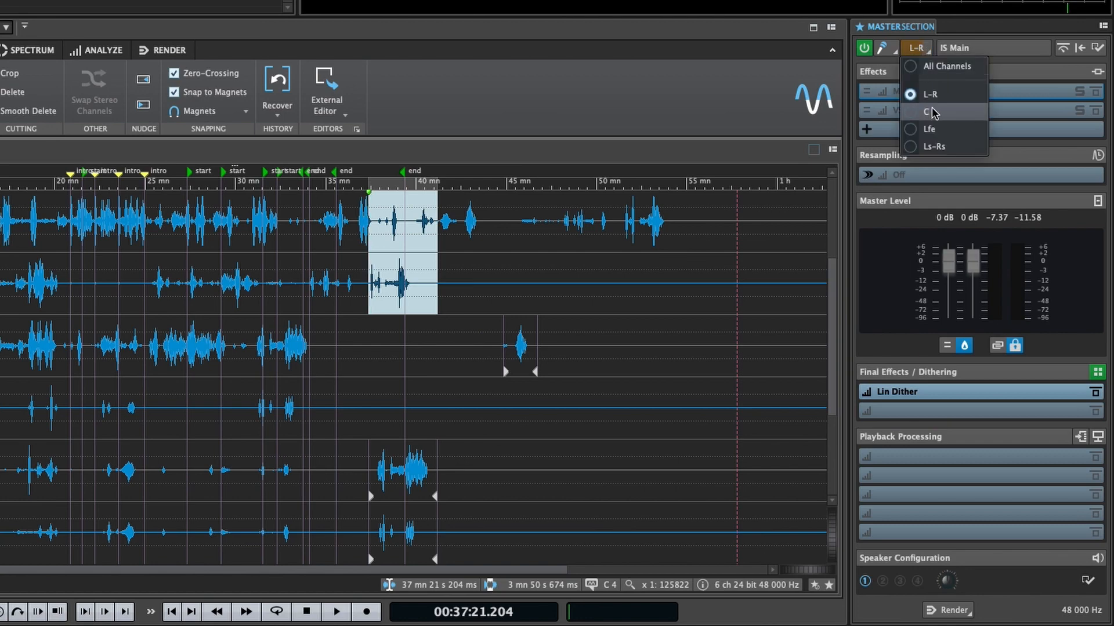
pyautogui.click(926, 112)
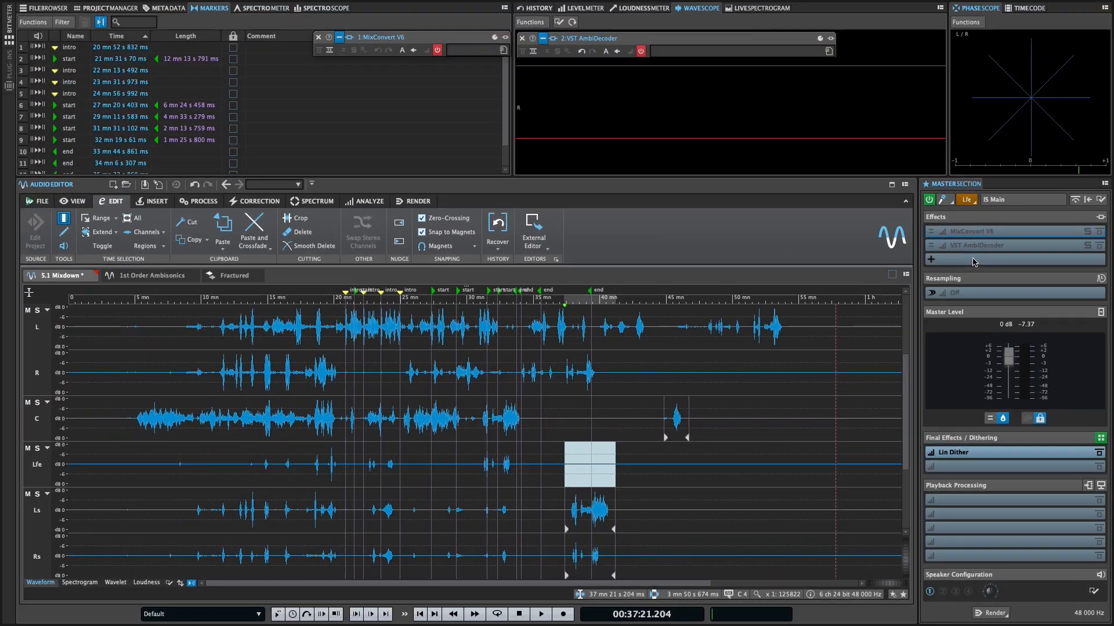
# Show the Render ribbon's rendering options for the 5.1 Mixdown
pyautogui.click(418, 200)
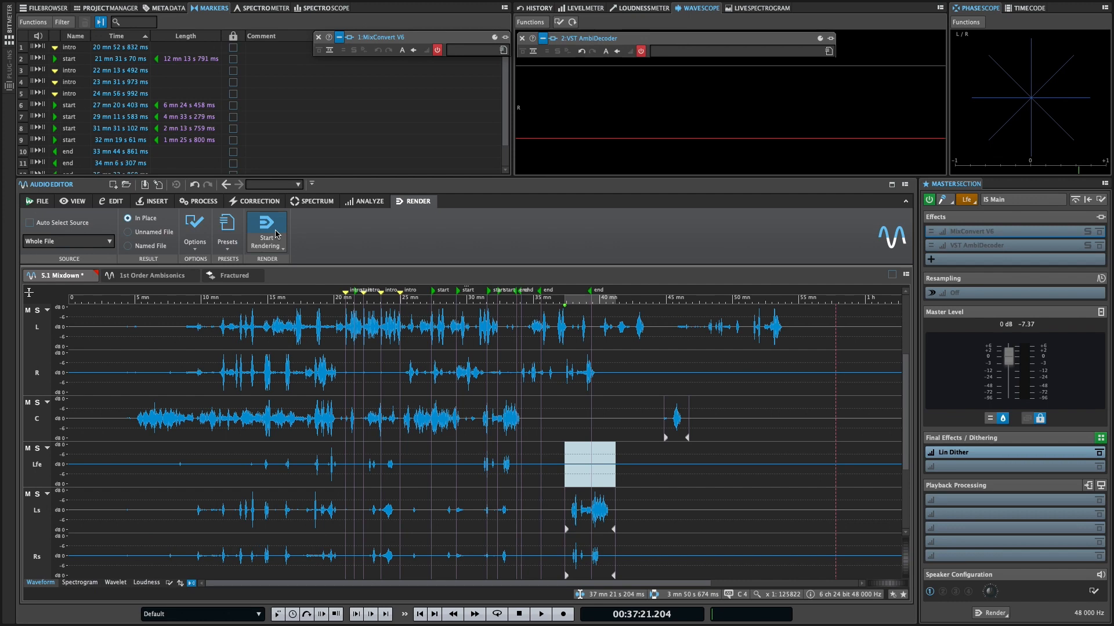
pyautogui.moveTo(283, 233)
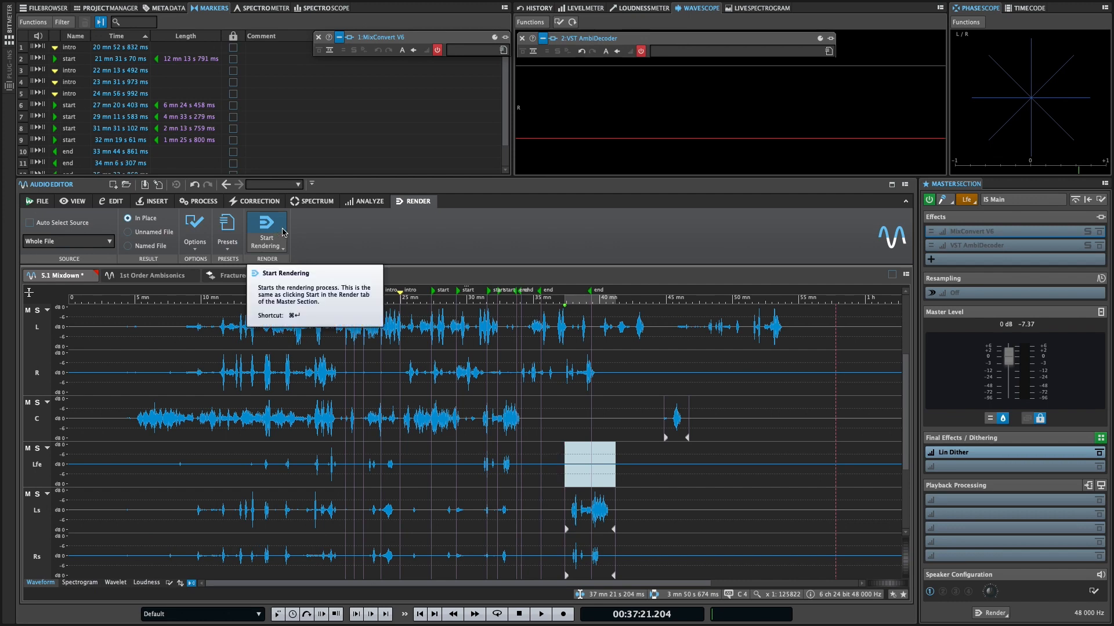
pyautogui.moveTo(395, 233)
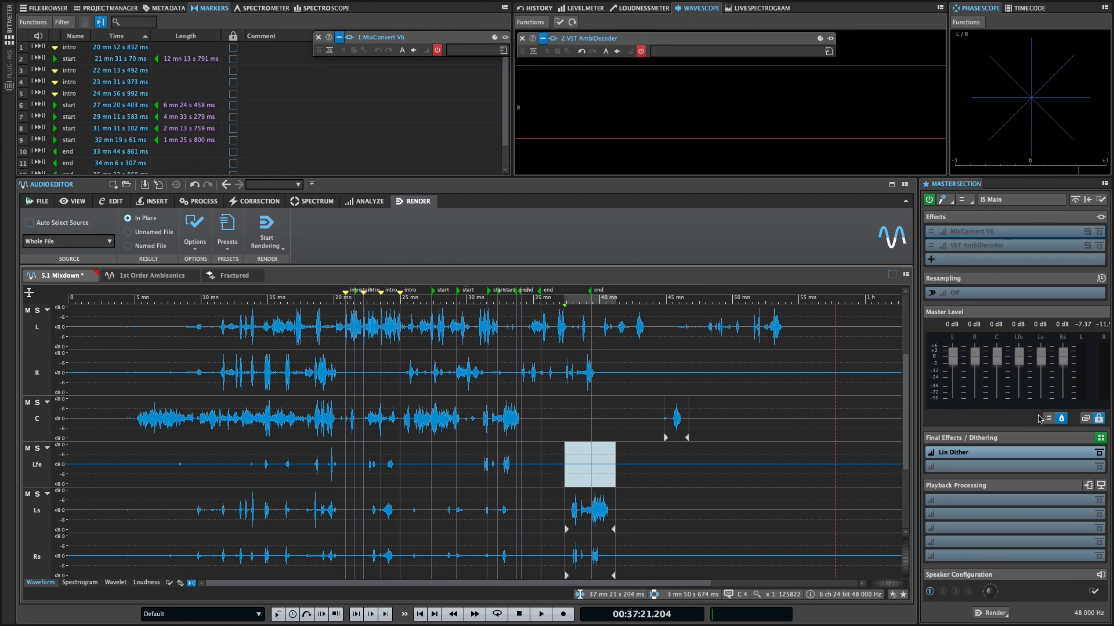
pyautogui.moveTo(1047, 419)
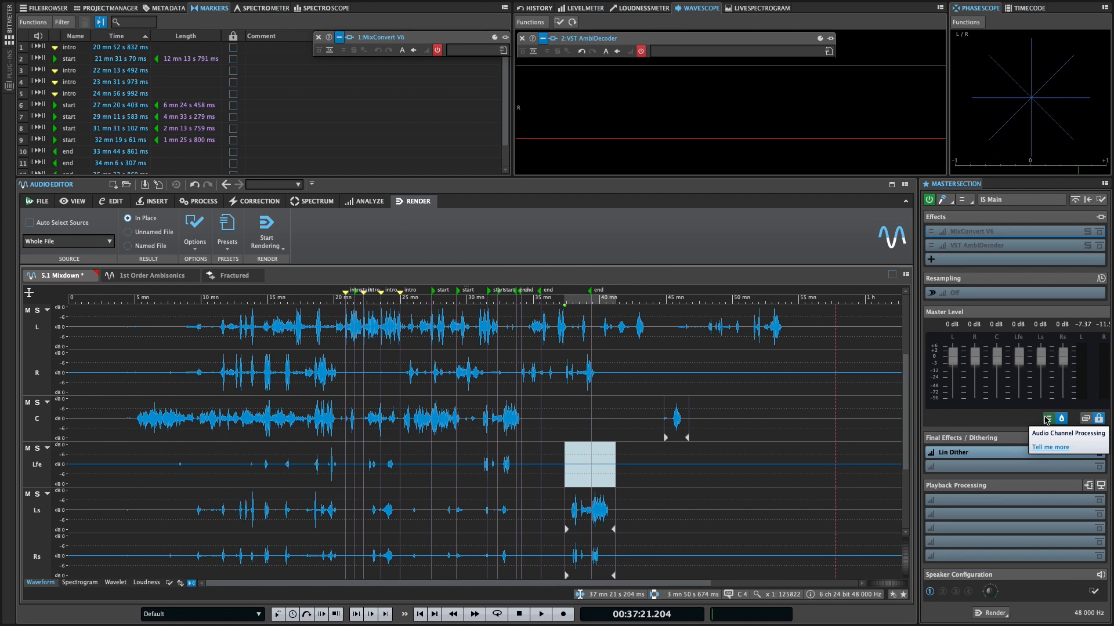
pyautogui.click(1059, 419)
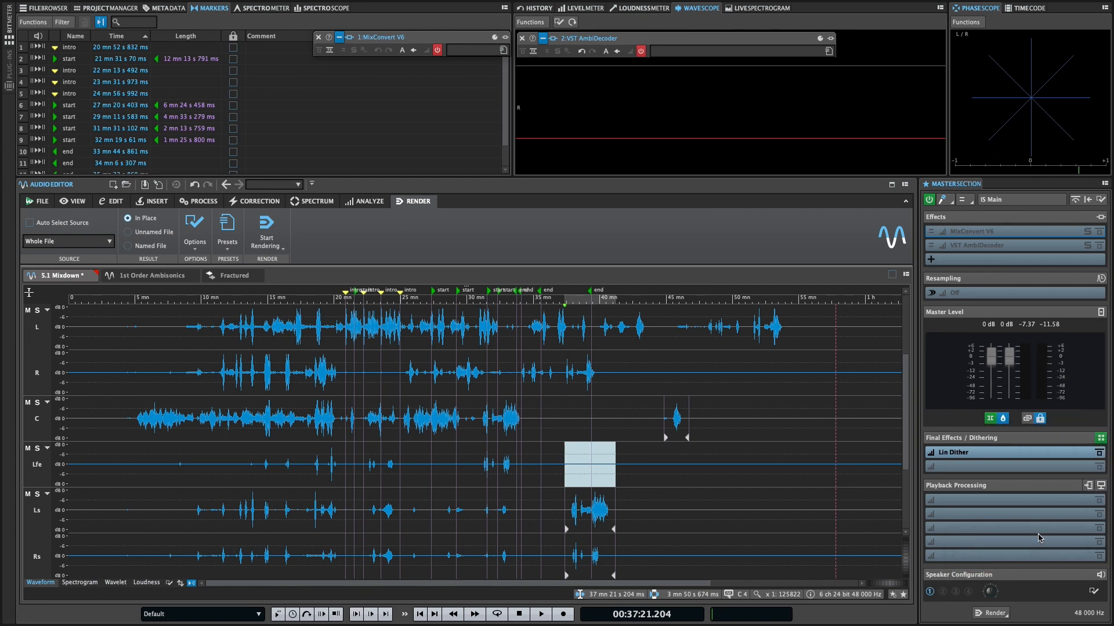
pyautogui.click(988, 419)
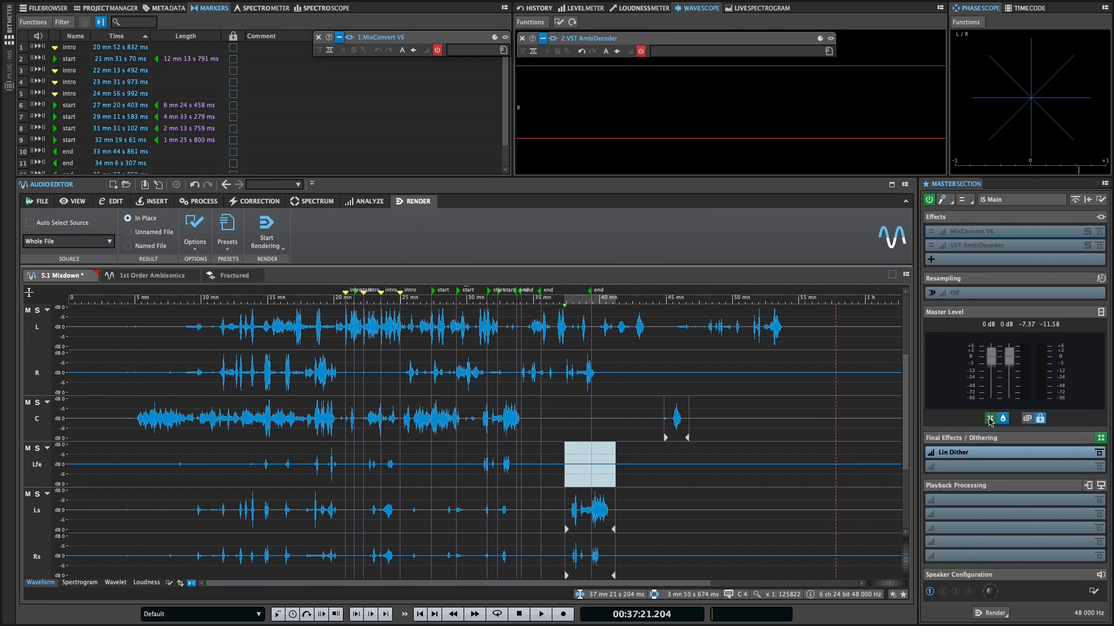
pyautogui.click(989, 419)
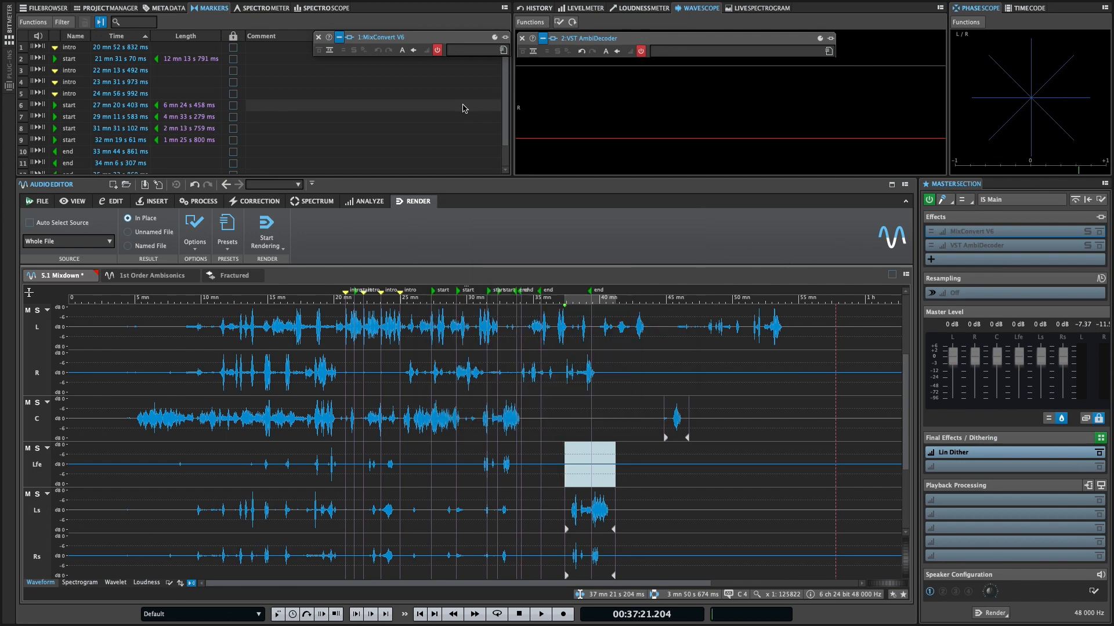
# Set MixConvert V6's output format to Stereo, then switch to the 1st Order Ambisonics file
pyautogui.click(438, 50)
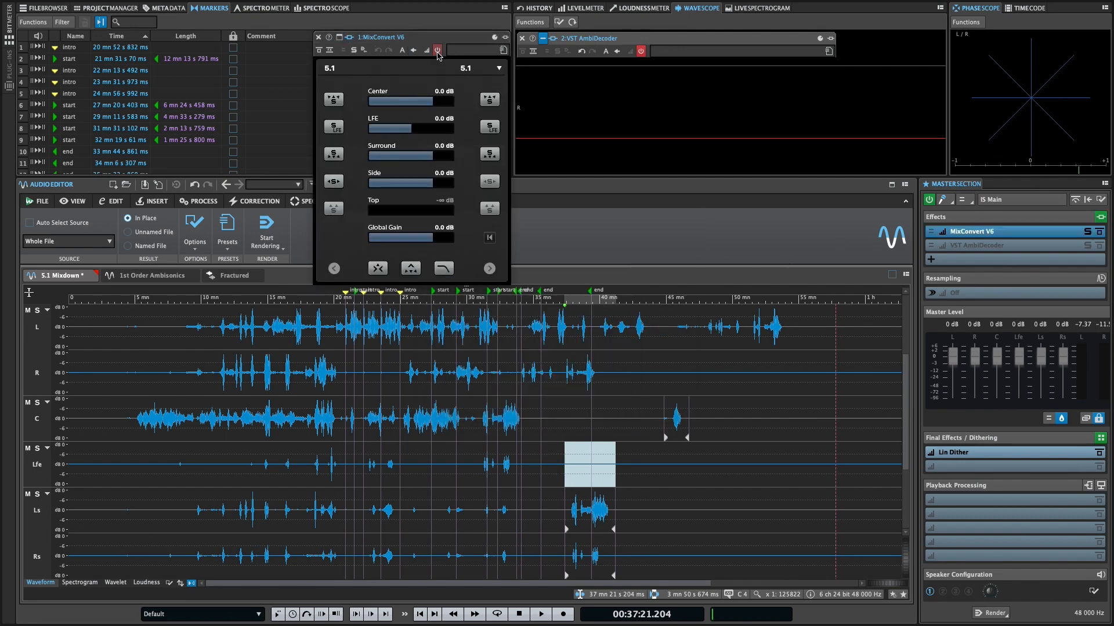
pyautogui.click(498, 67)
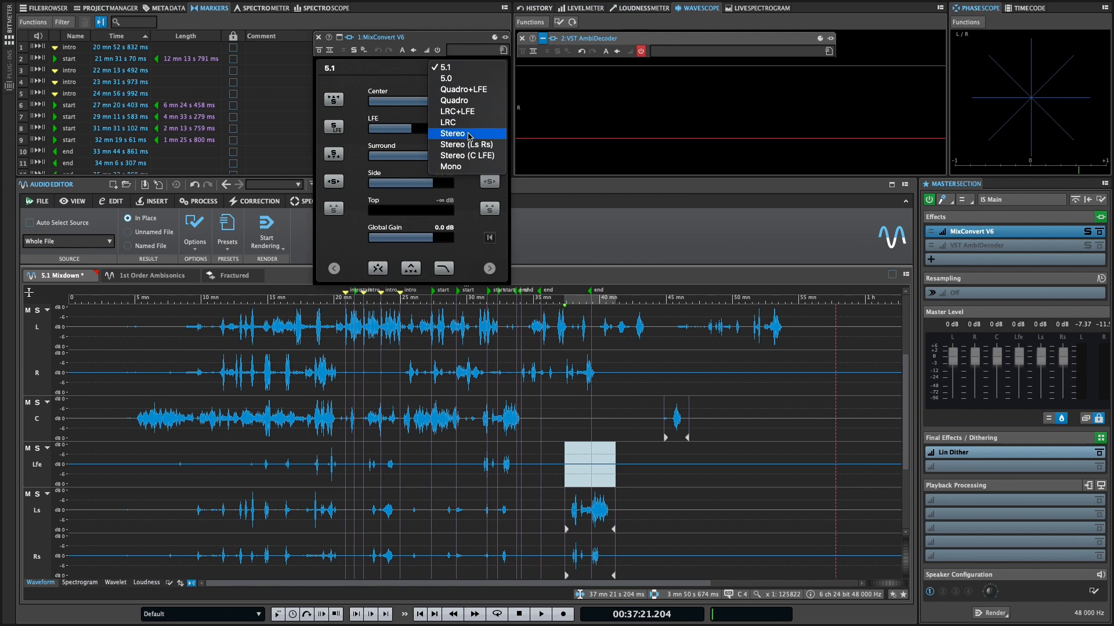
pyautogui.click(451, 132)
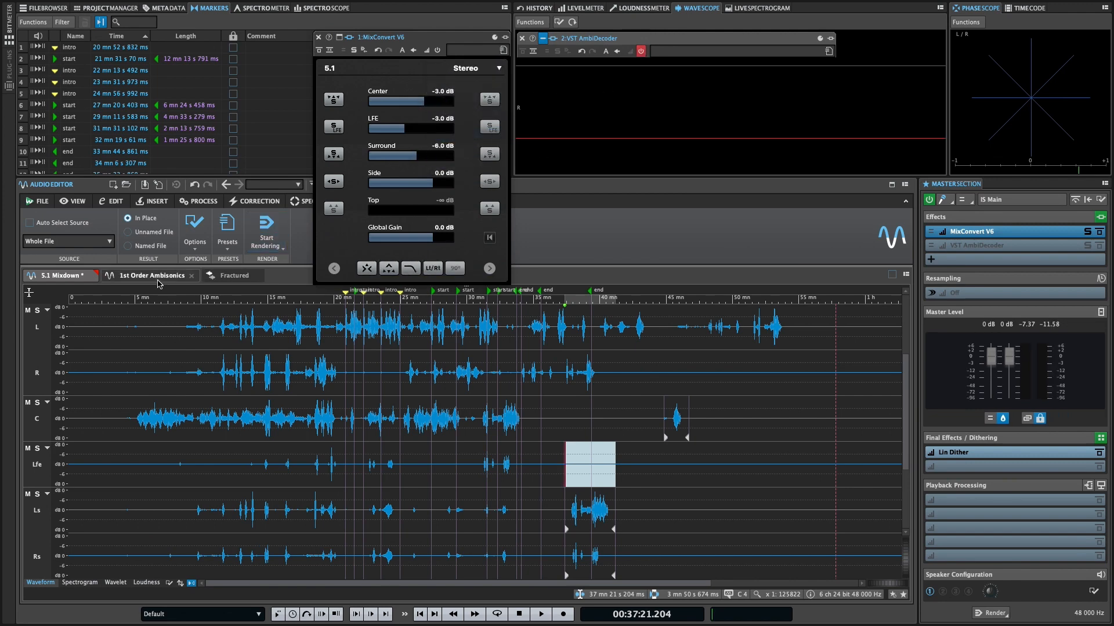
pyautogui.click(149, 276)
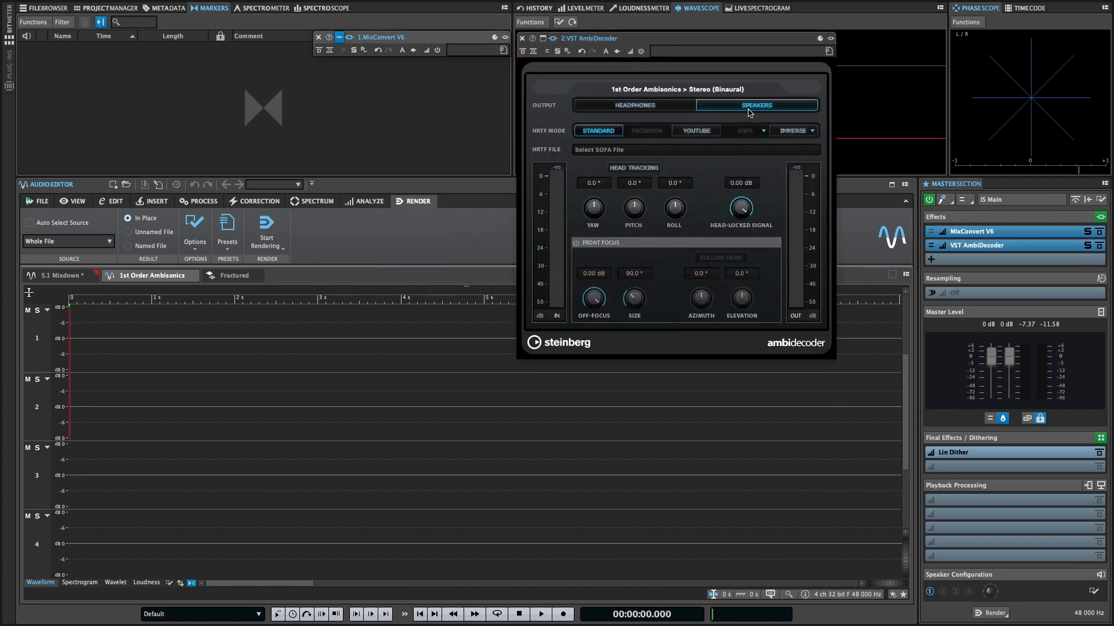
# Set the AmbiDecoder to decode the Ambisonics signal for Speakers playback
pyautogui.click(633, 105)
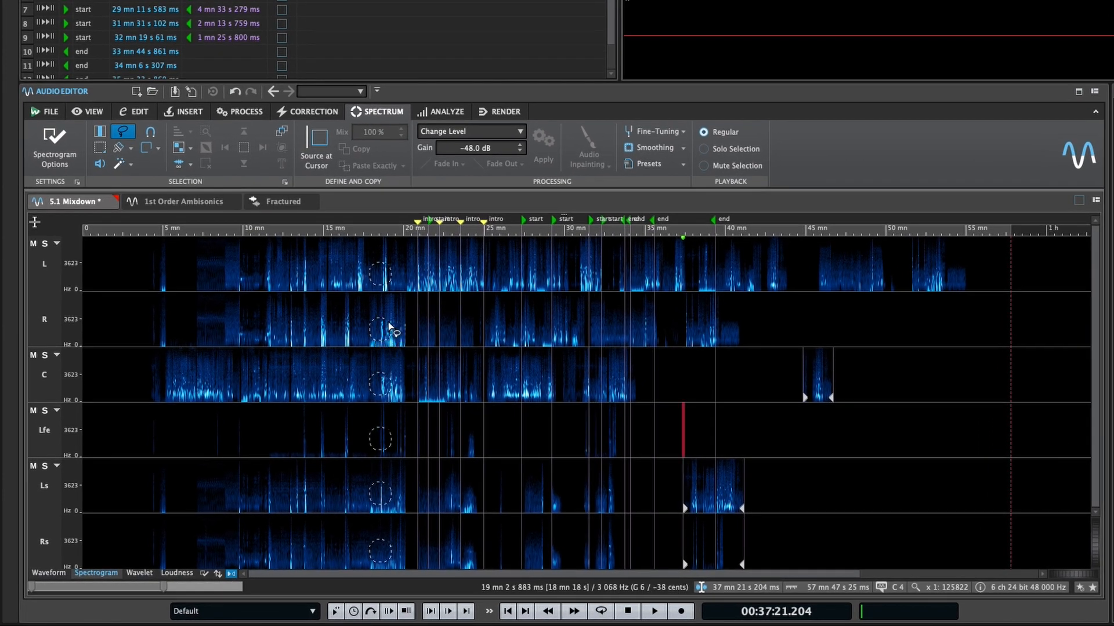
# Choose the channel mode a spectral selection spans, then switch to the Fractured audio montage
pyautogui.click(189, 164)
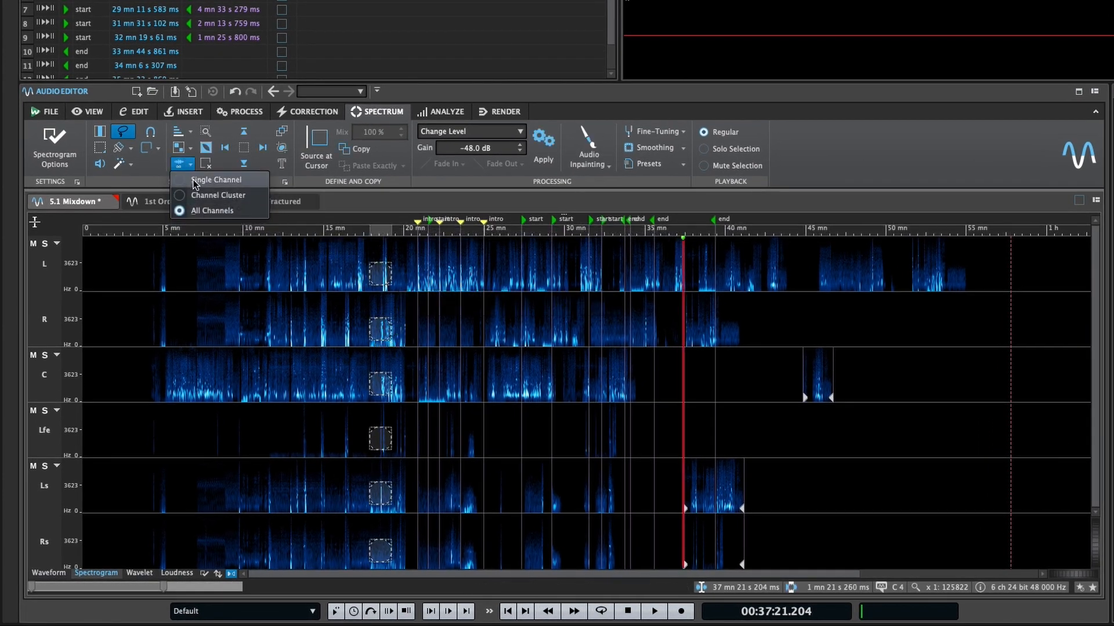
pyautogui.click(217, 178)
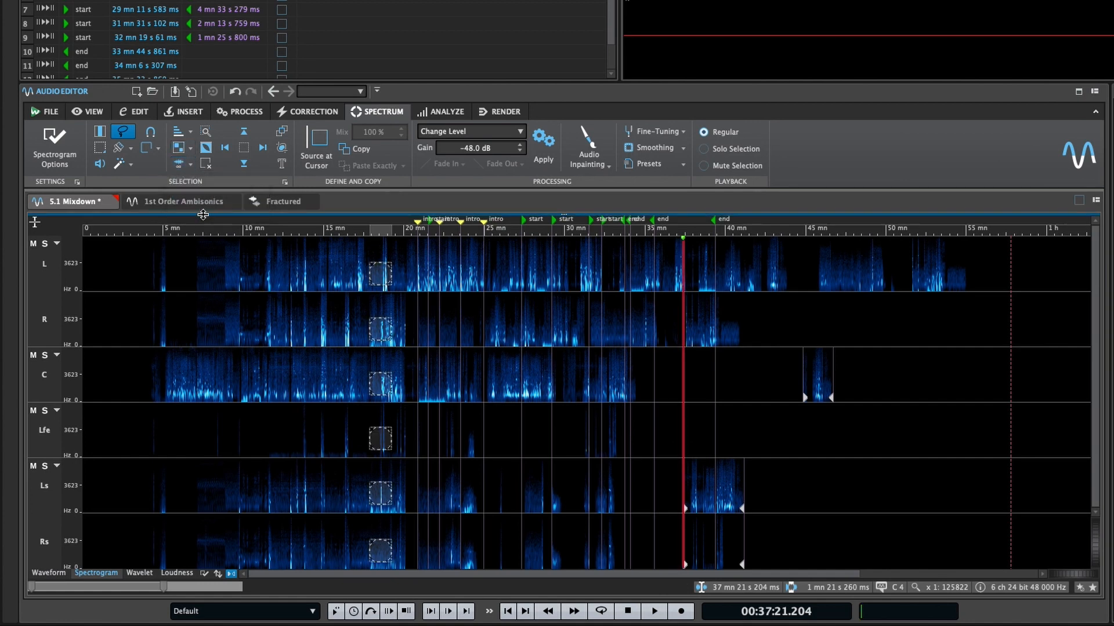
pyautogui.click(283, 202)
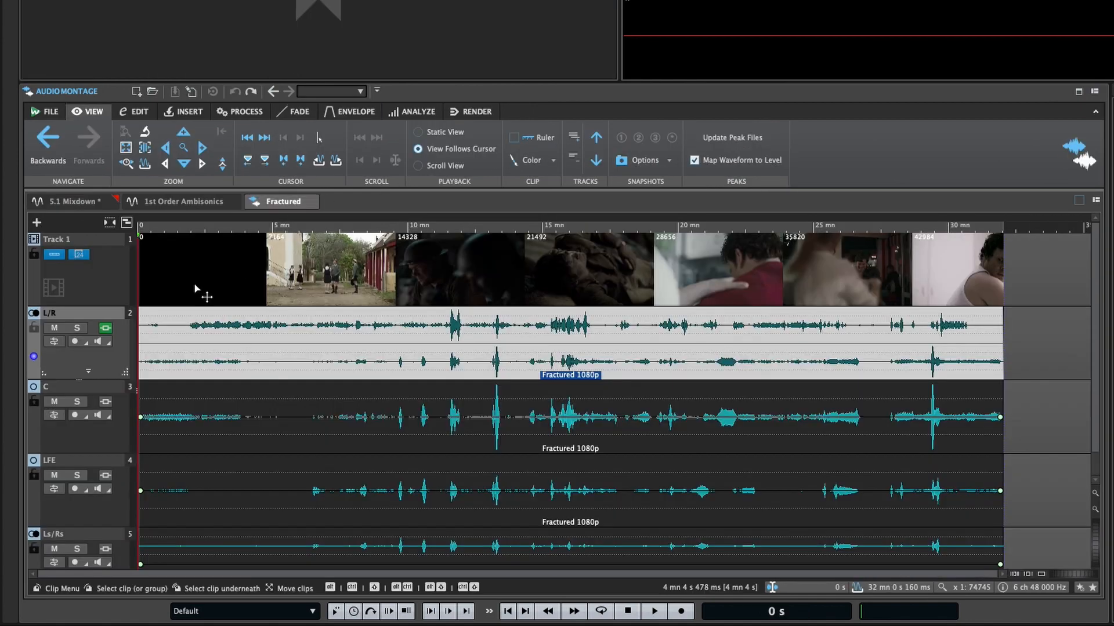
# In the L/R track's Track Routing, also mix the left channel to the Right output and close
pyautogui.click(55, 341)
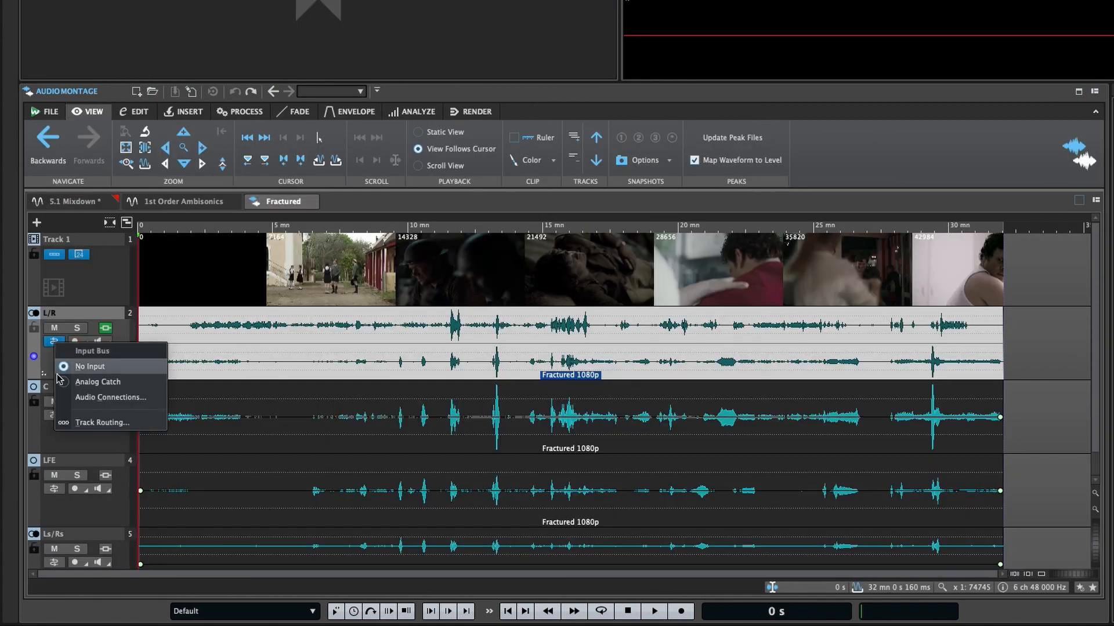
pyautogui.click(101, 422)
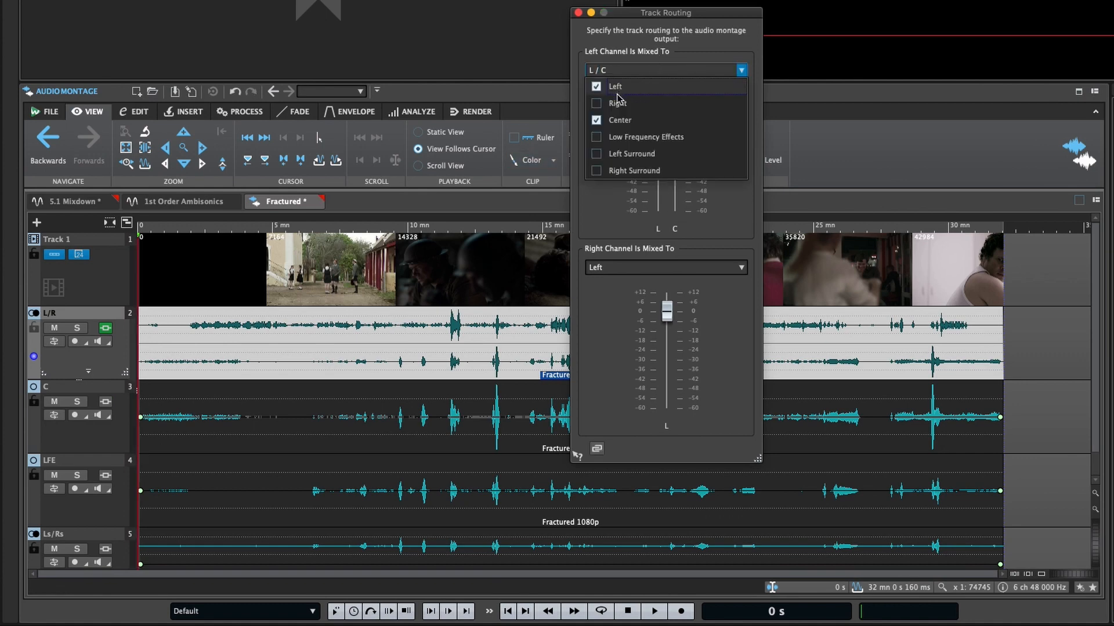
pyautogui.click(596, 103)
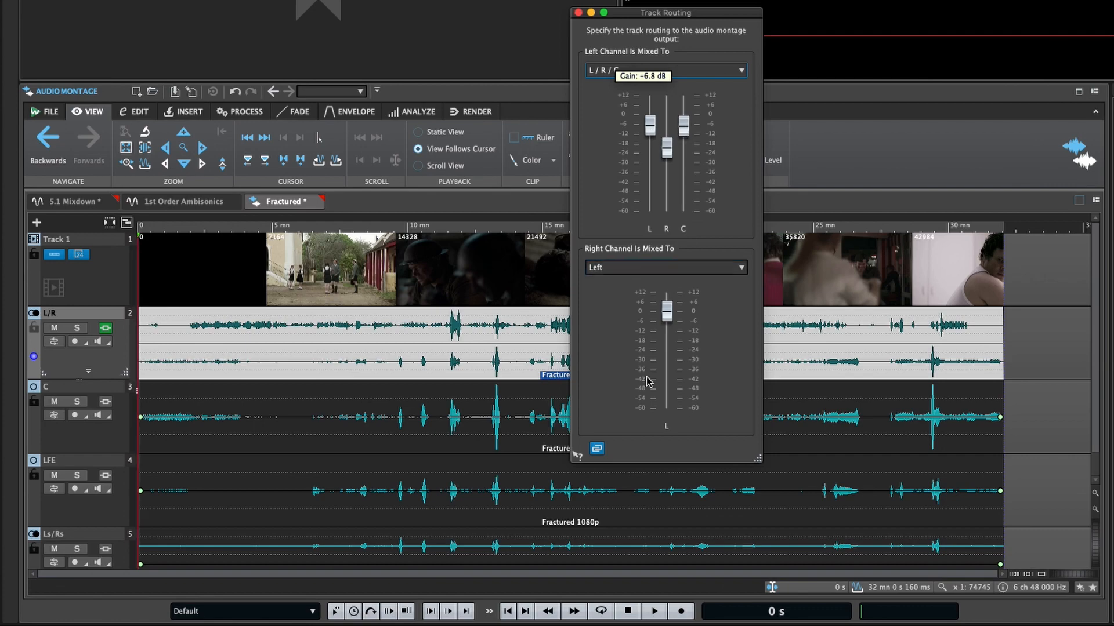
pyautogui.click(572, 11)
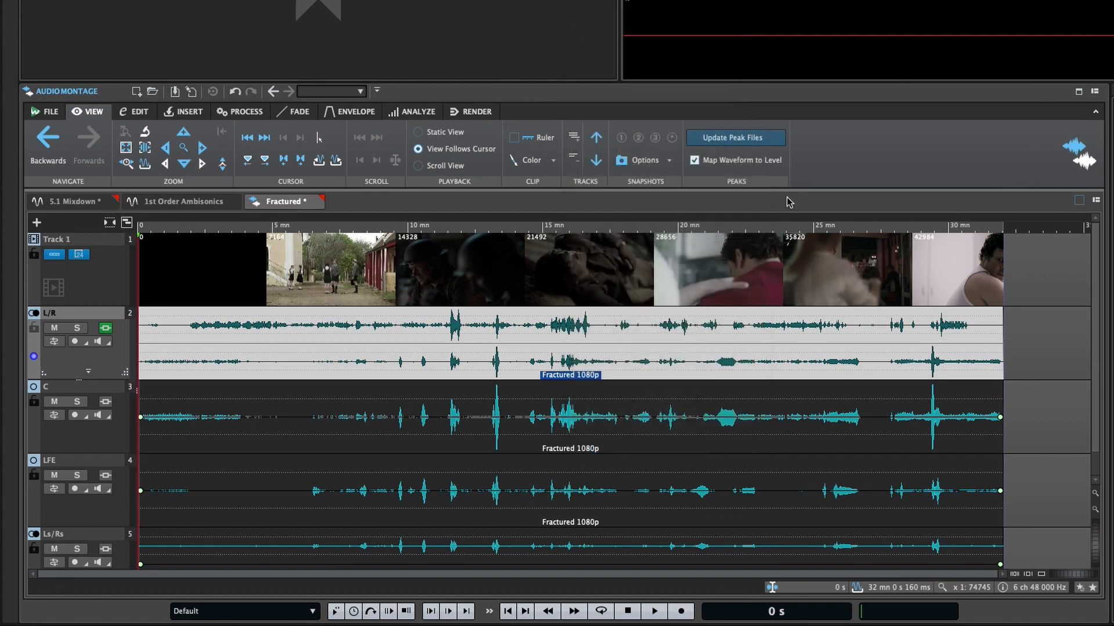